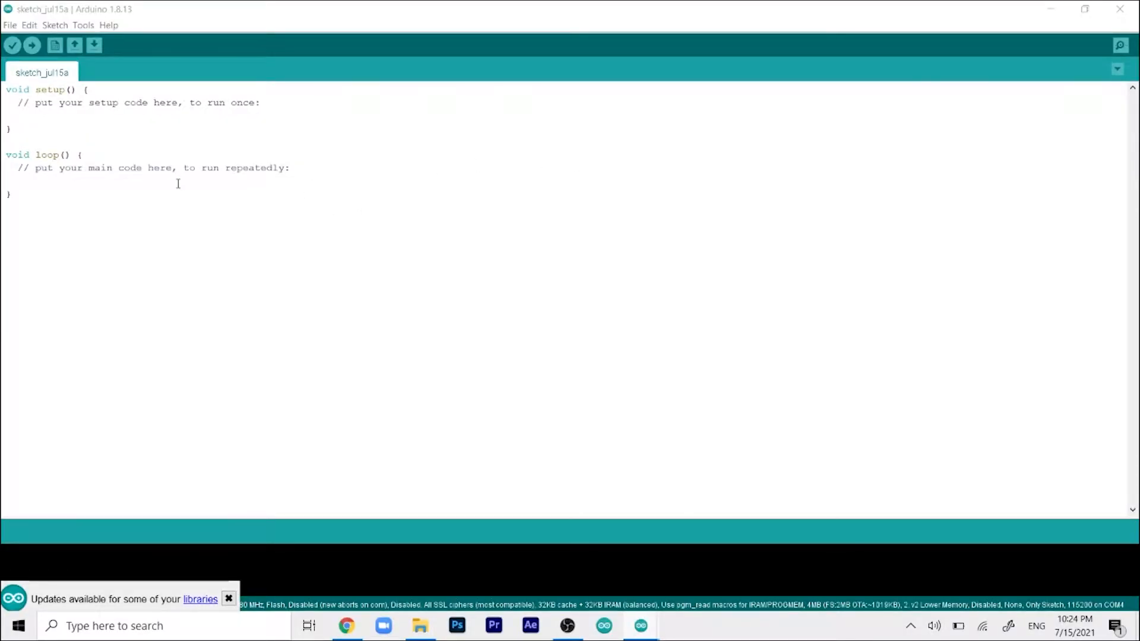
mouse_move(129, 196)
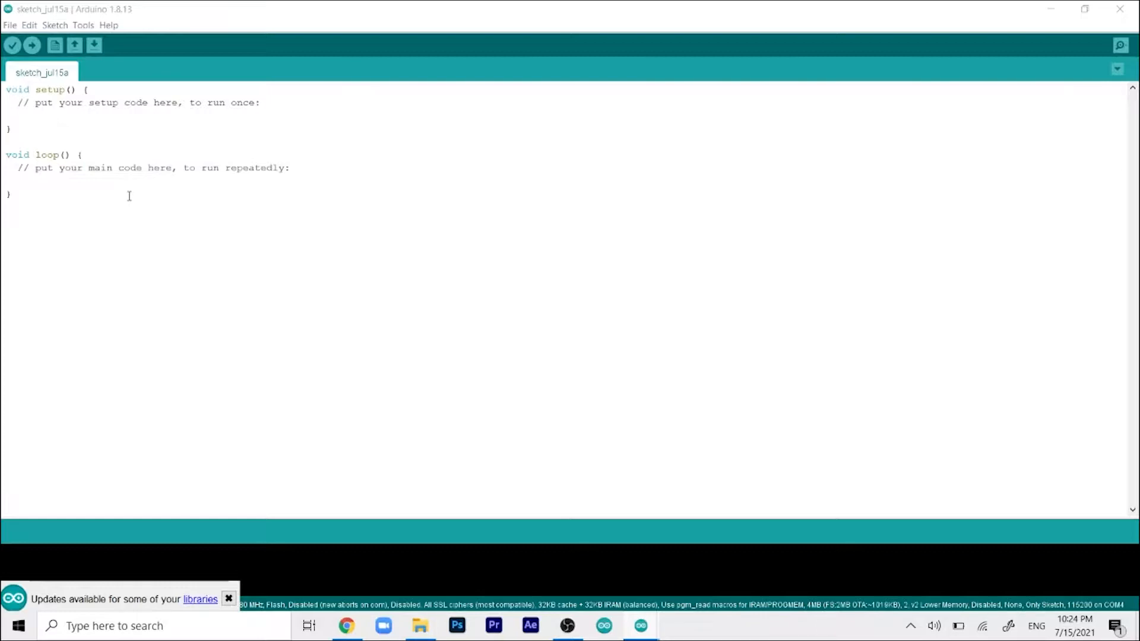
- Search Library Manager for 'blynk' and confirm Blynk 1.0.0 by Volodymyr Shymanskyy is installed
click(11, 194)
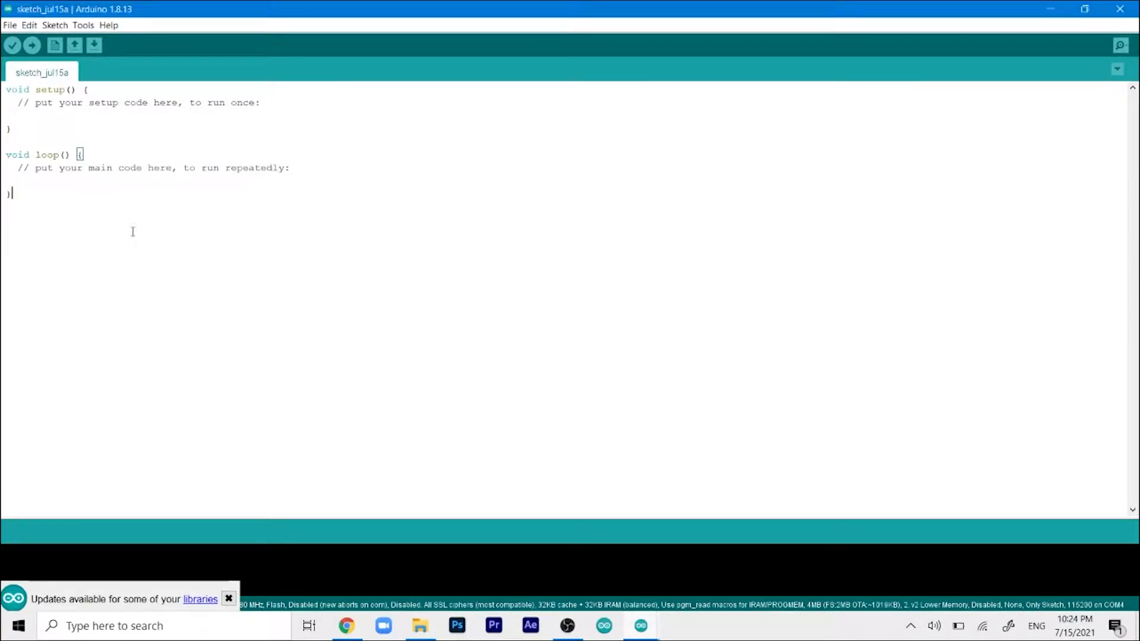
key(ctrl+a)
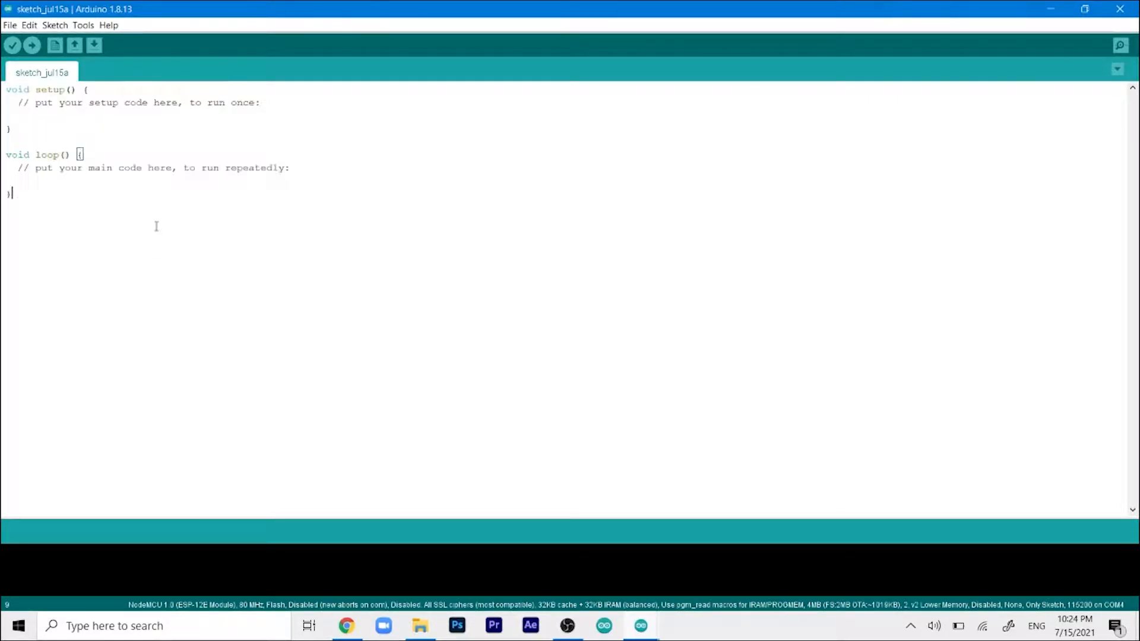
mouse_move(124, 59)
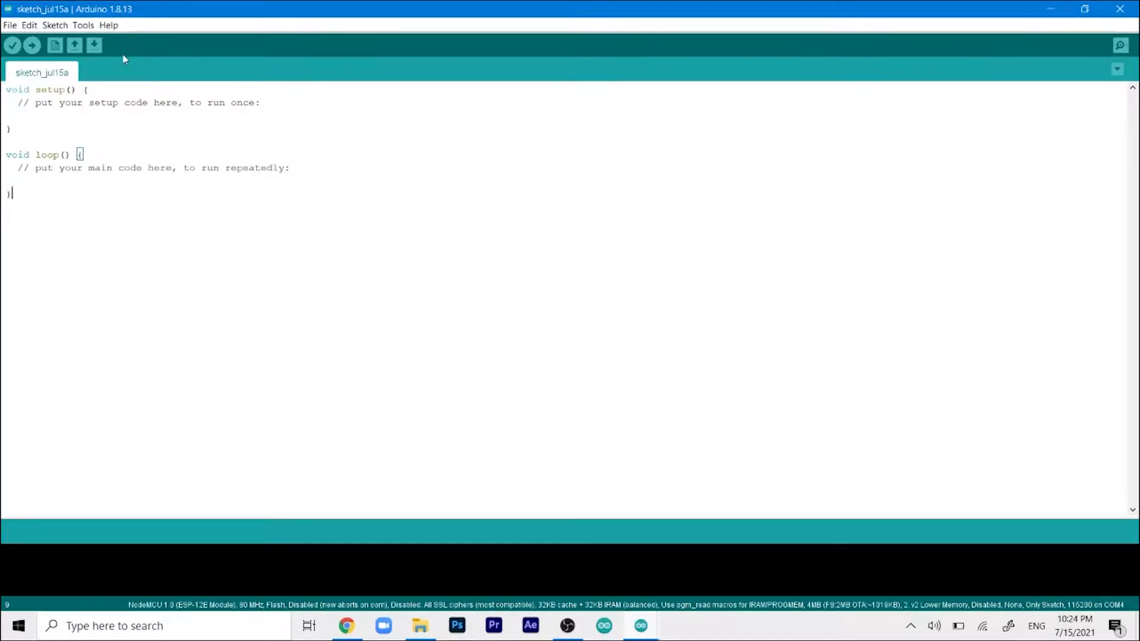
click(83, 25)
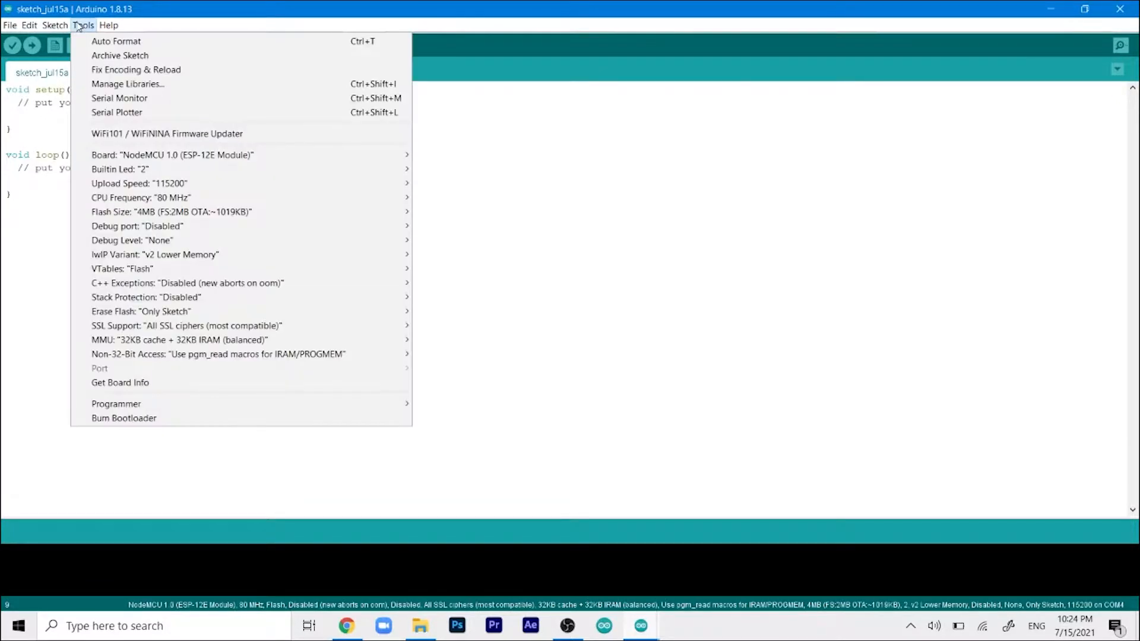
click(55, 25)
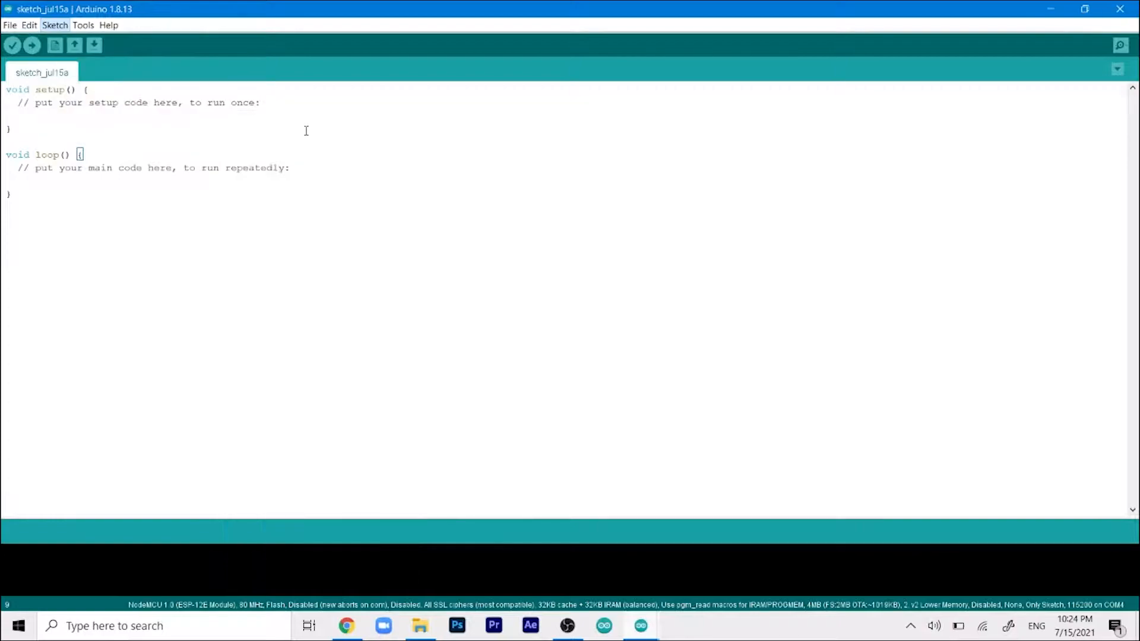
click(54, 25)
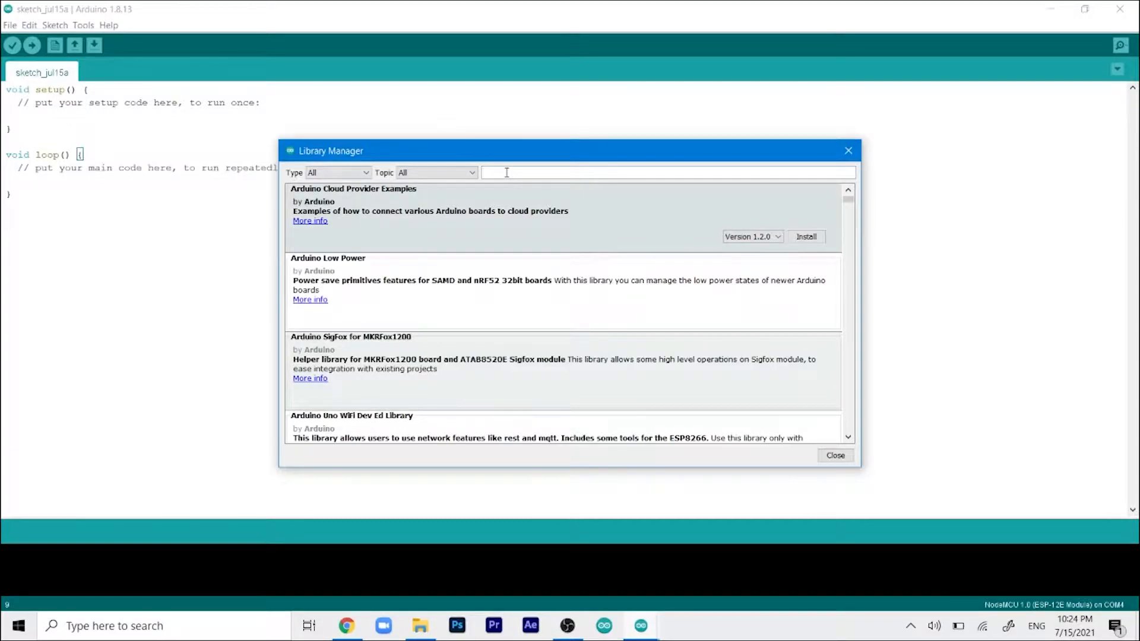
text(blynk)
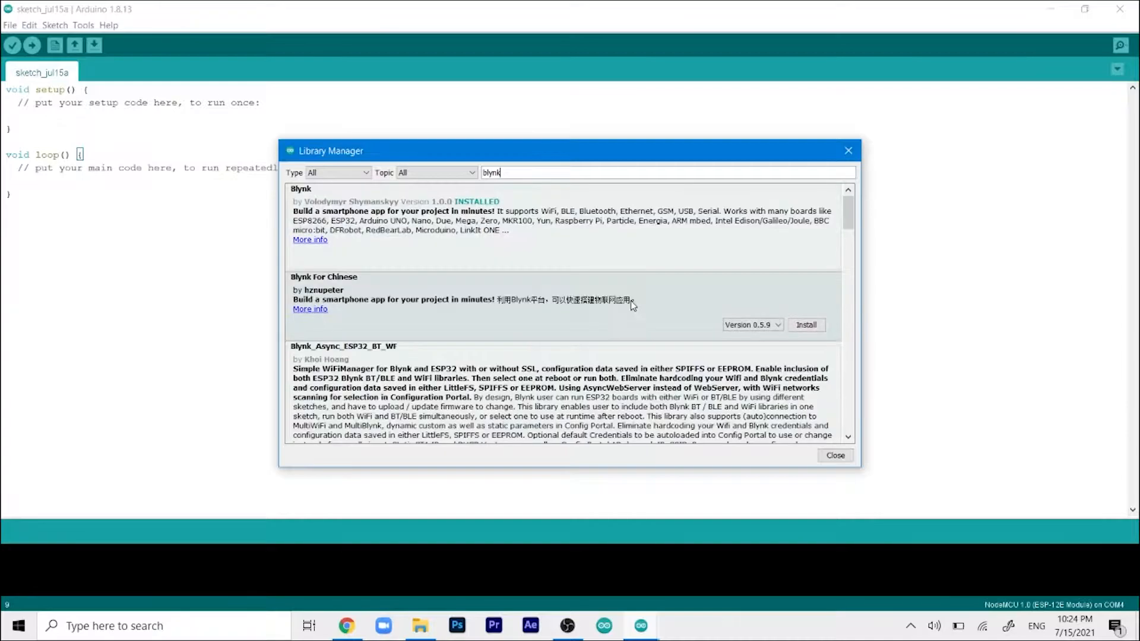
click(305, 200)
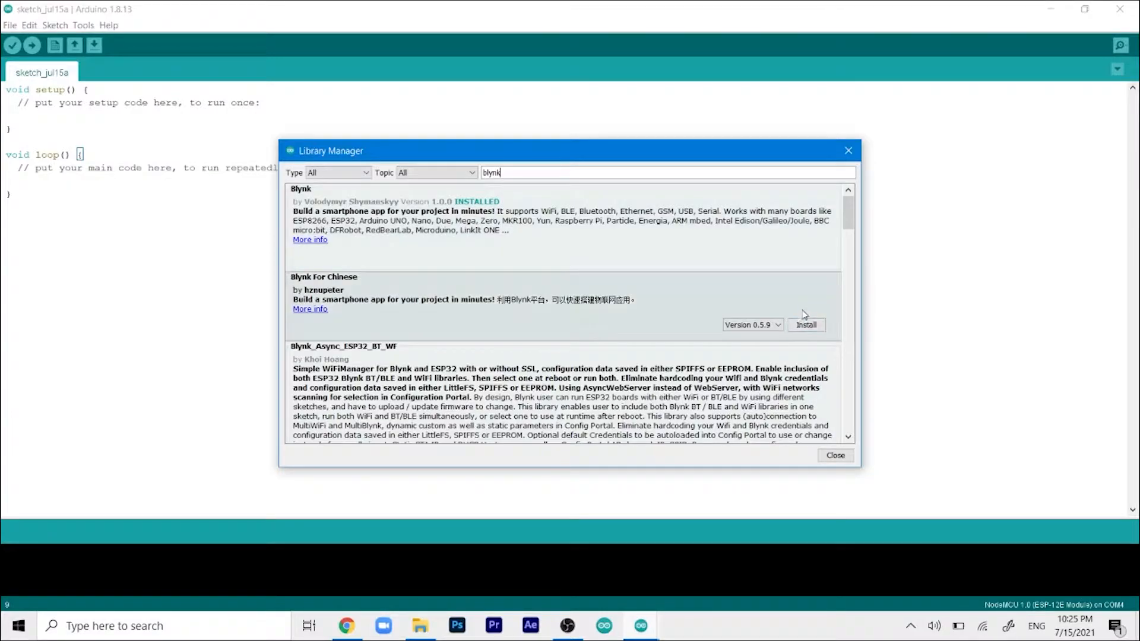
click(508, 218)
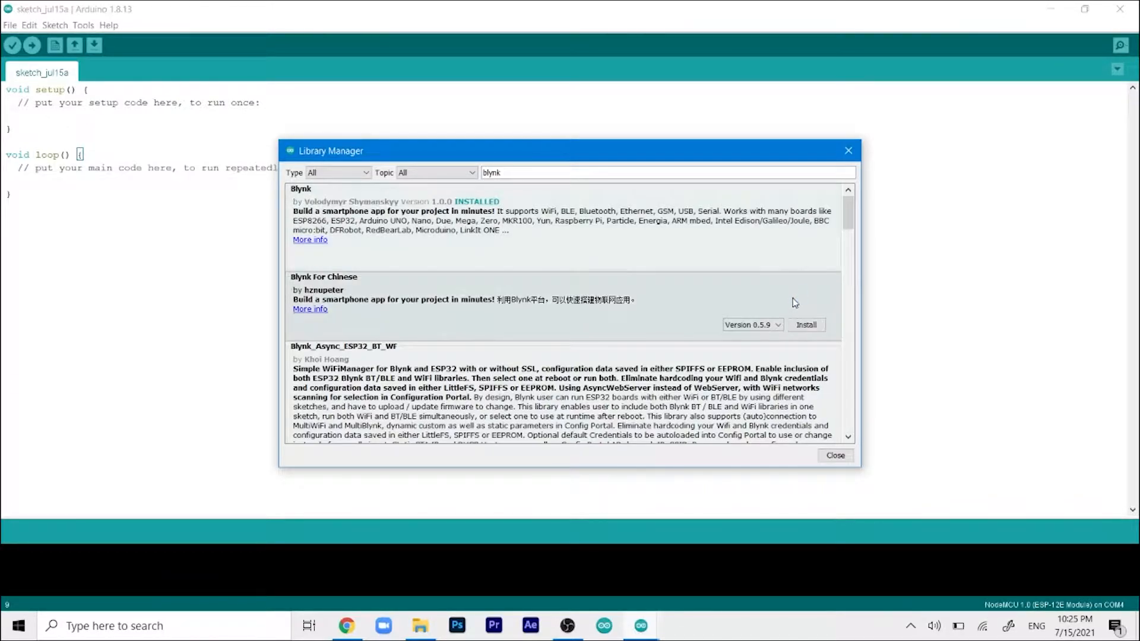
scroll(down, 3)
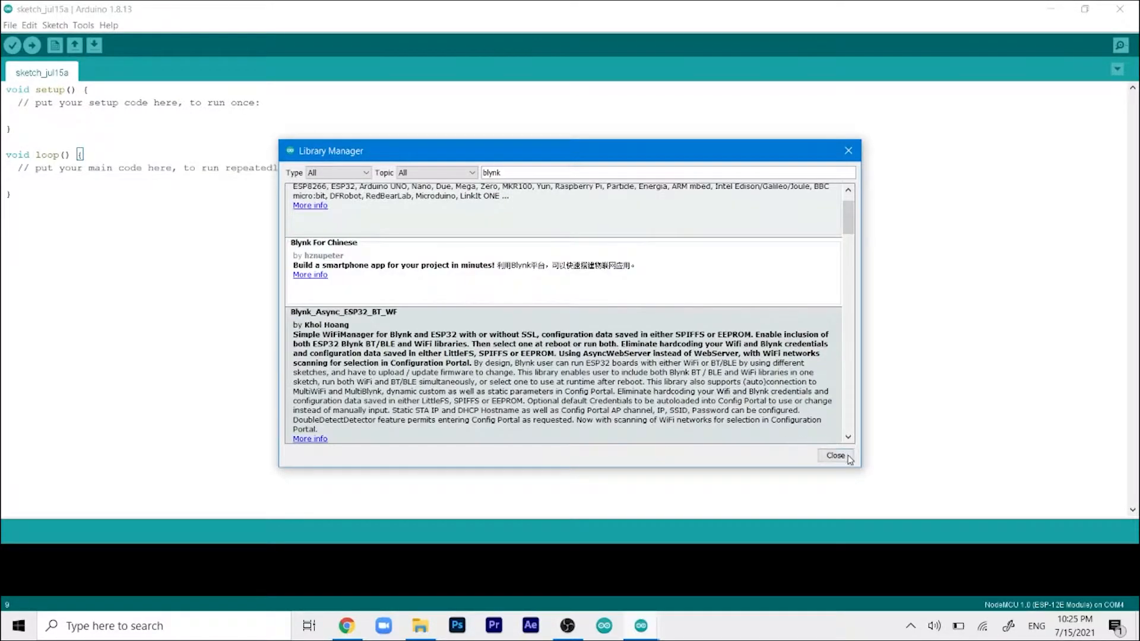
- Close Library Manager and check the ESP8266 URL under Preferences' Additional Boards Manager URLs
click(835, 455)
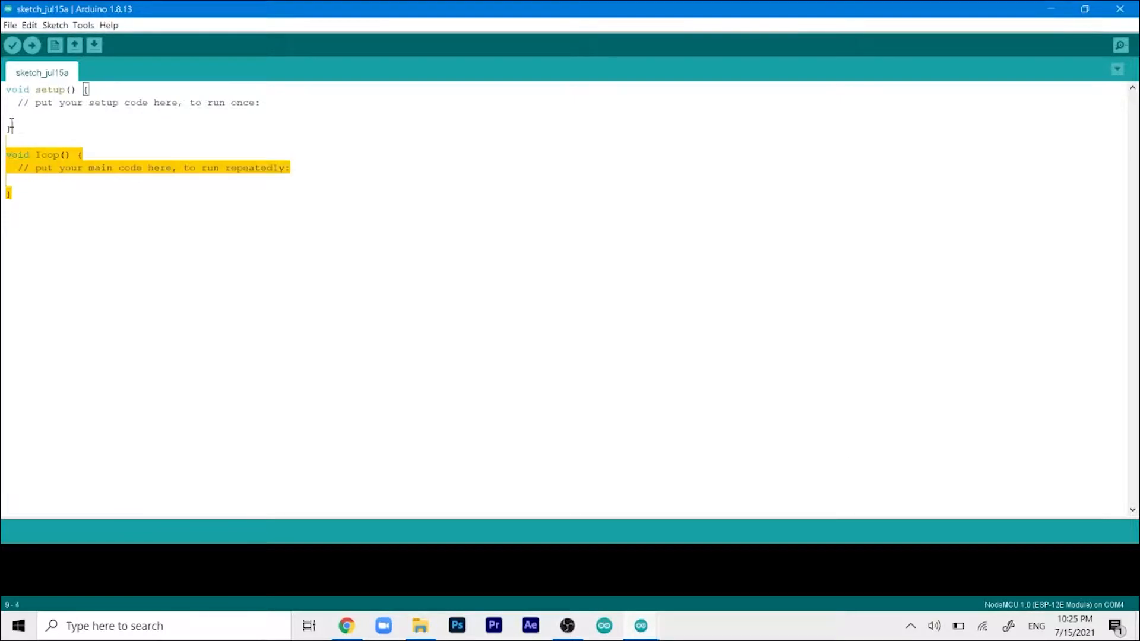
click(10, 25)
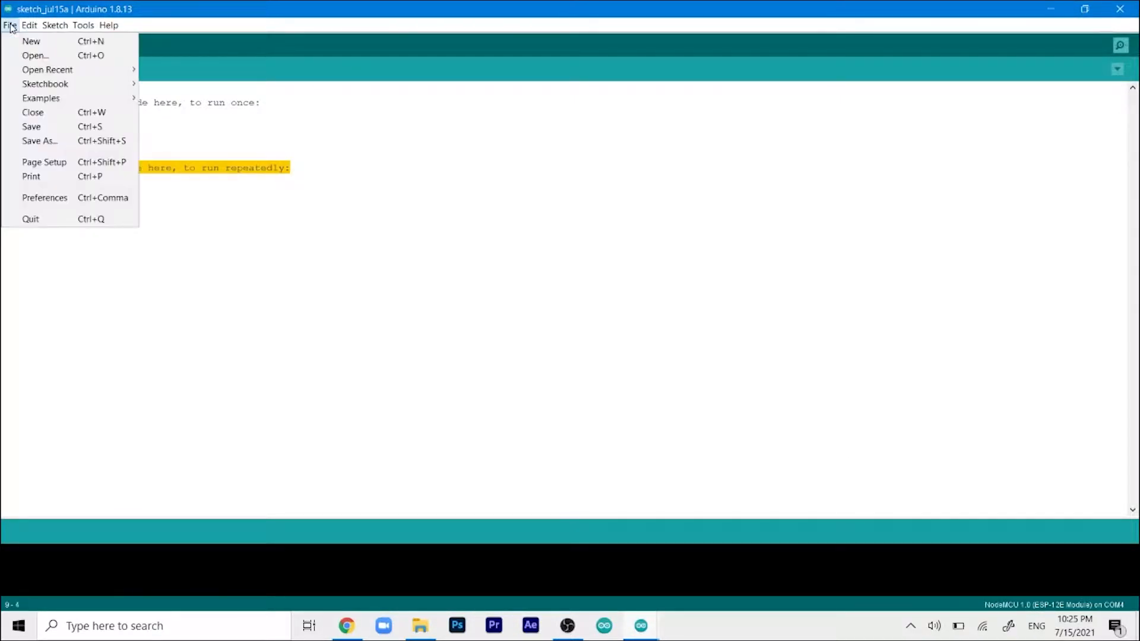
mouse_move(41, 98)
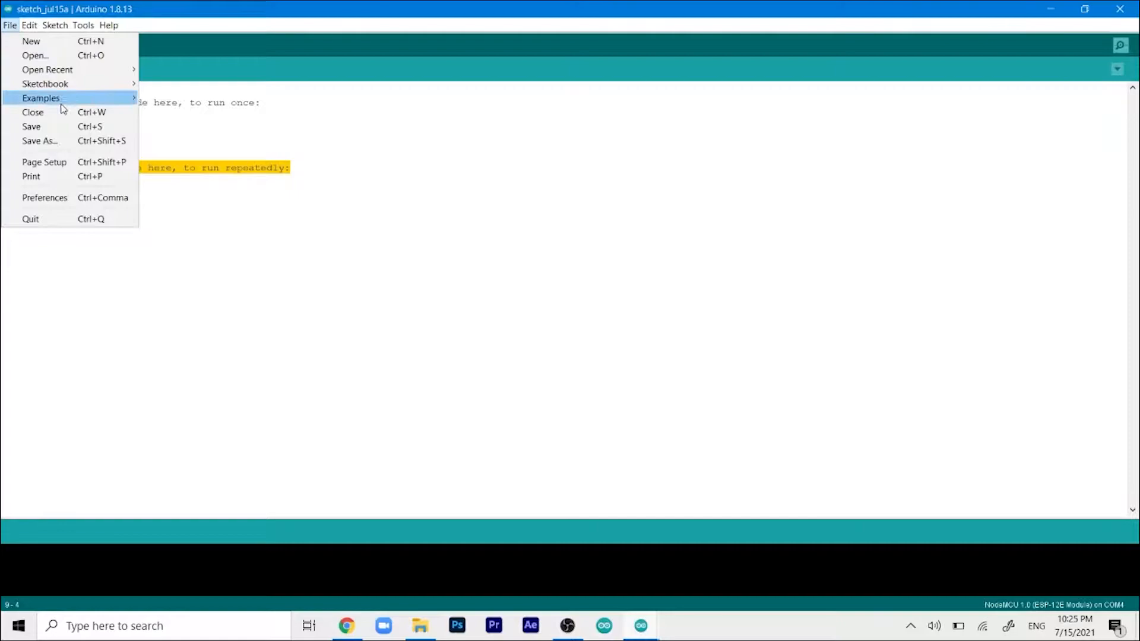
mouse_move(45, 175)
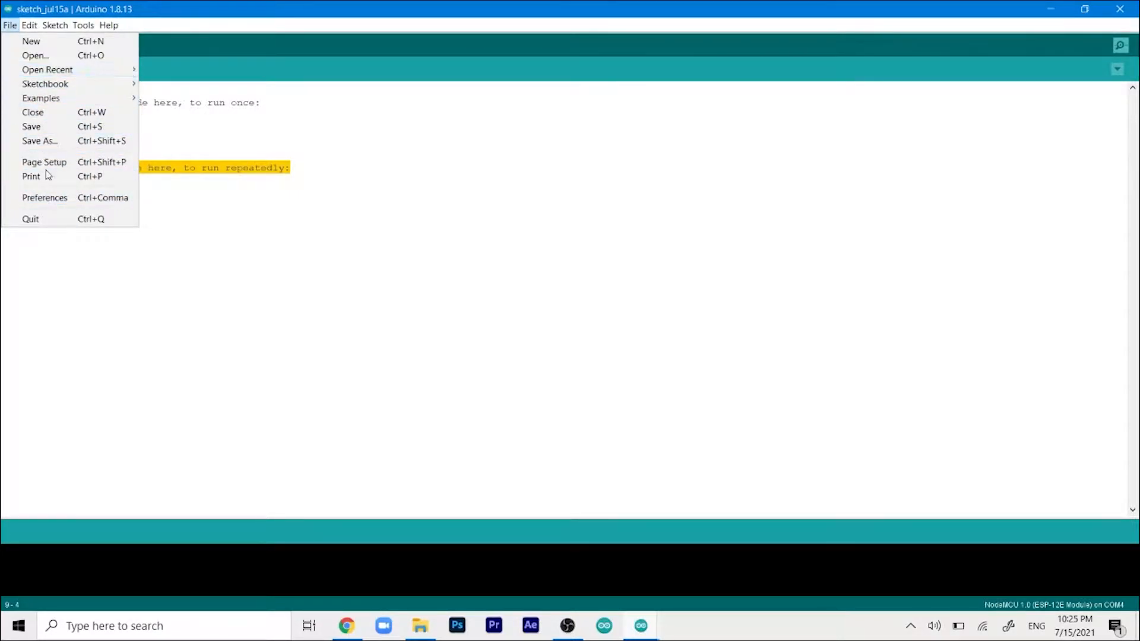
click(45, 198)
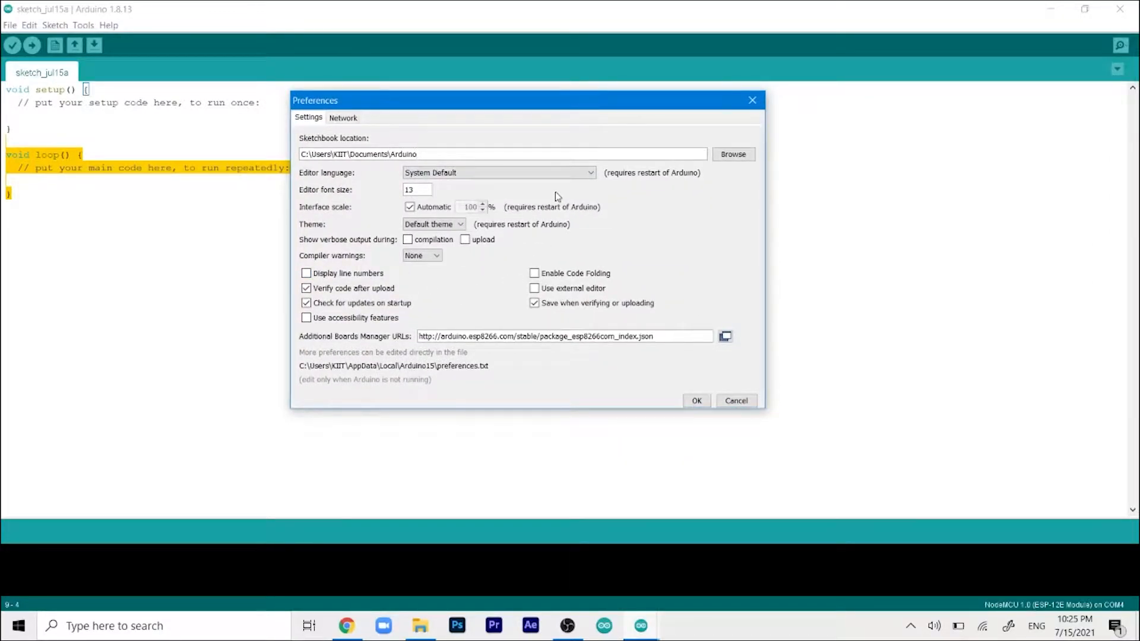
click(502, 153)
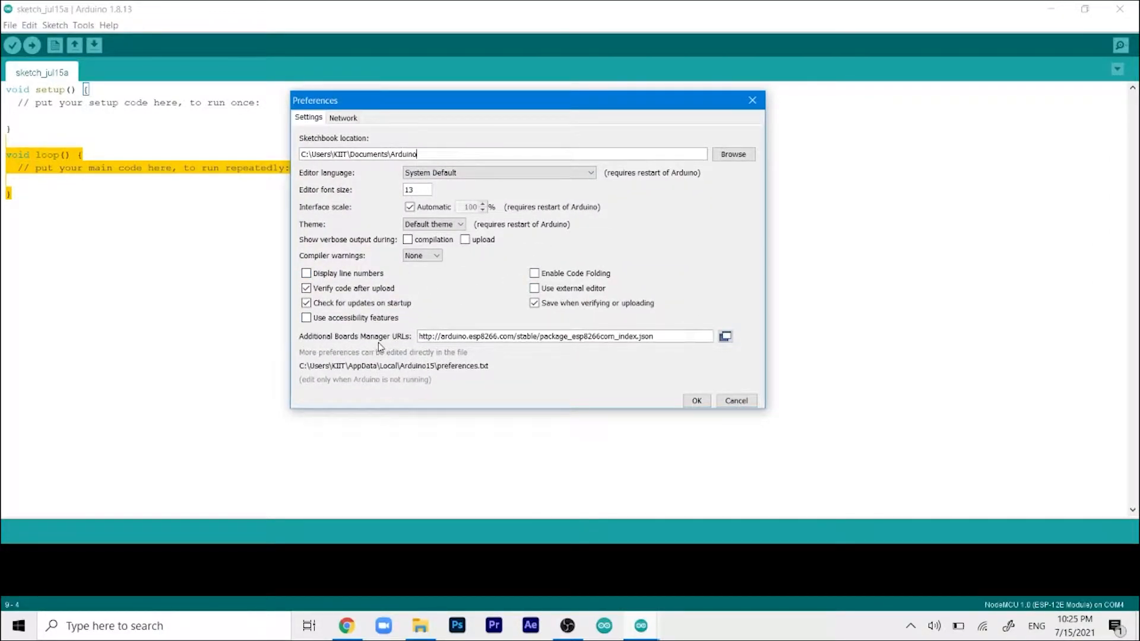
mouse_move(520, 349)
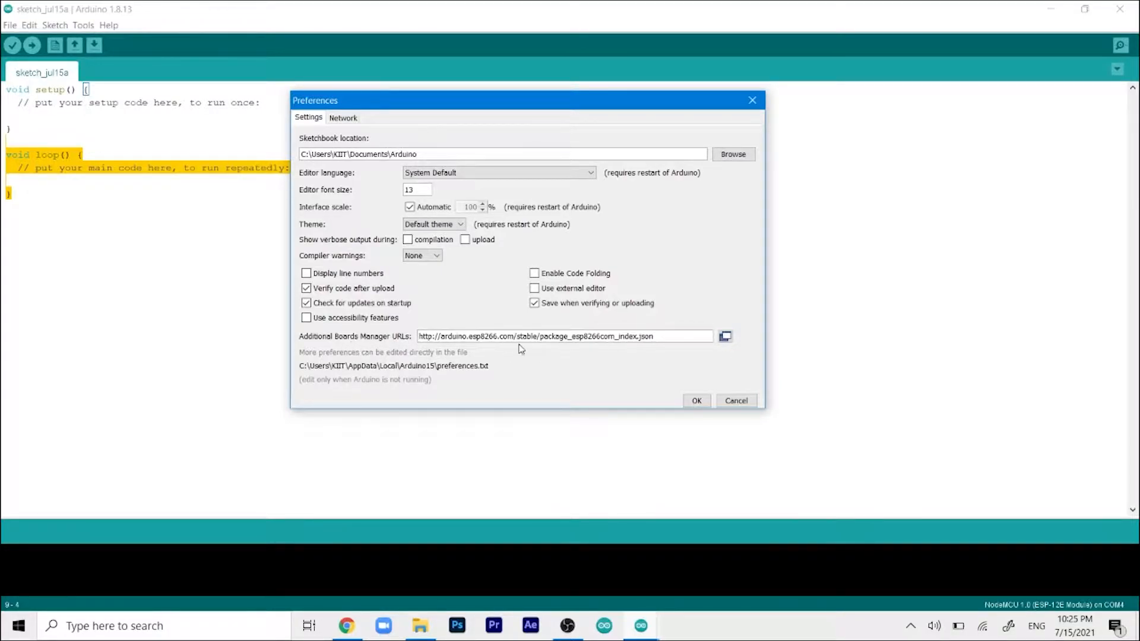
mouse_move(569, 348)
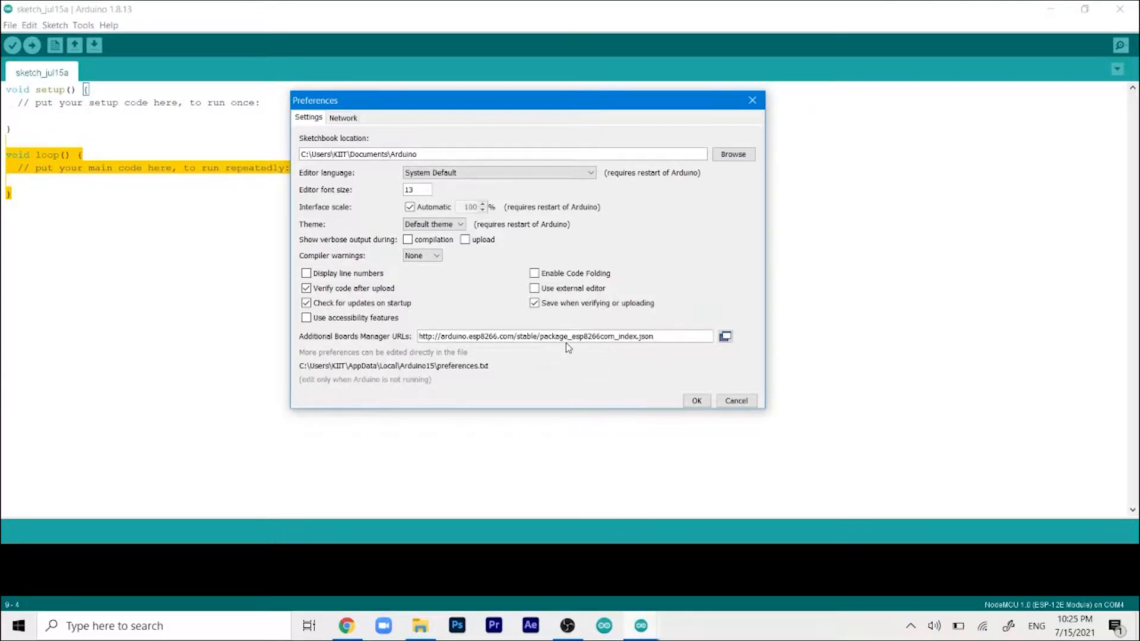
mouse_move(554, 342)
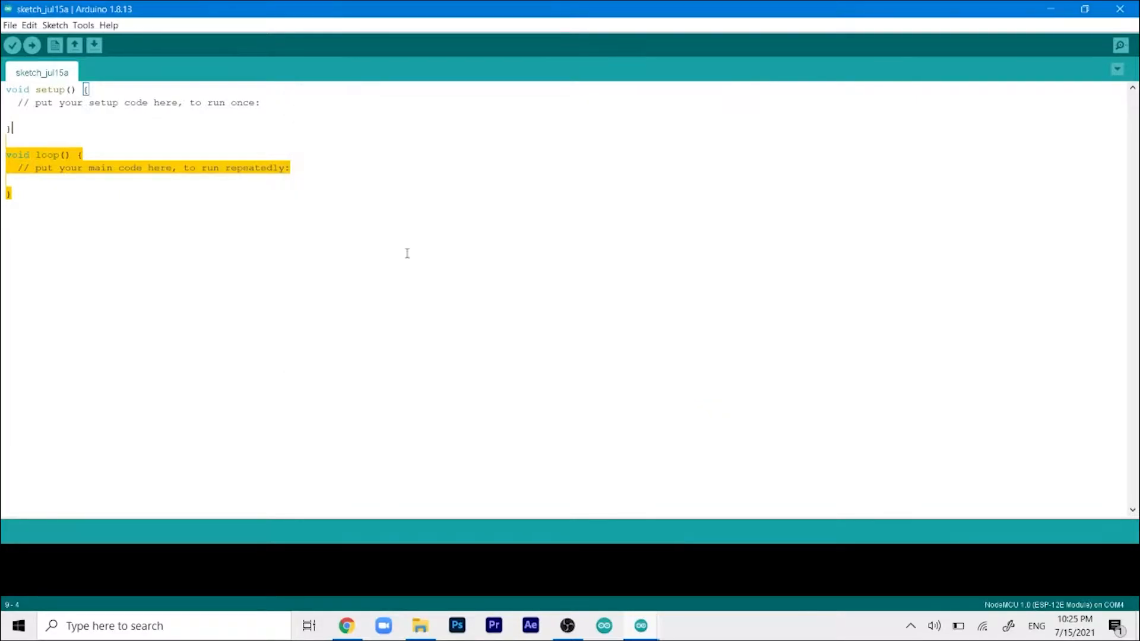
- Verify esp8266 by ESP8266 Community 3.0.1 is installed in Boards Manager, then close it
click(83, 25)
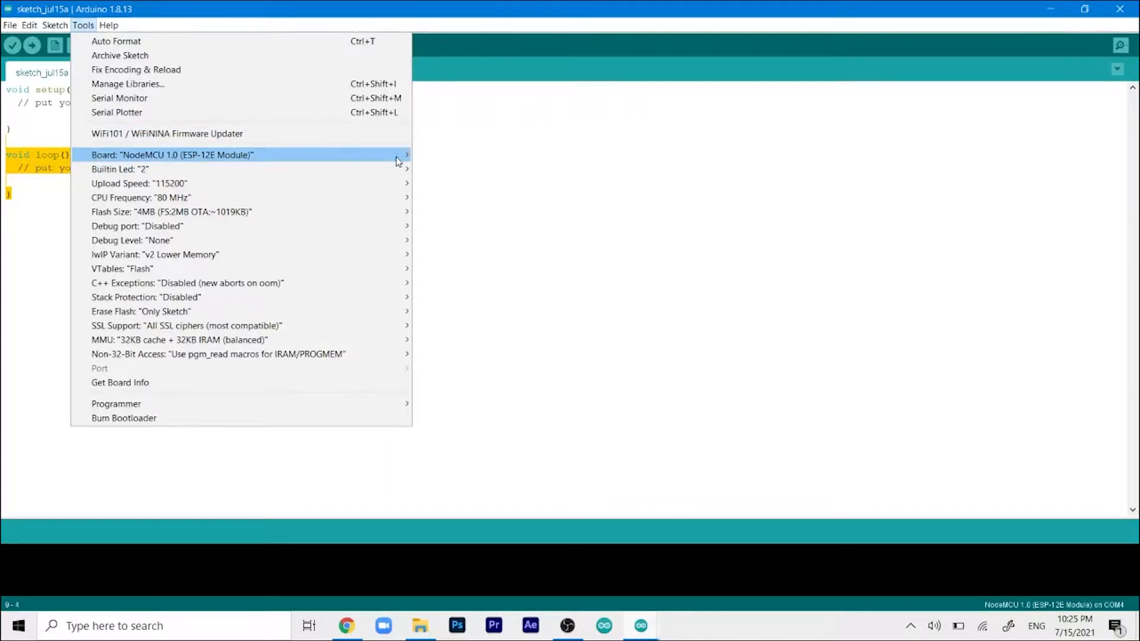
click(172, 155)
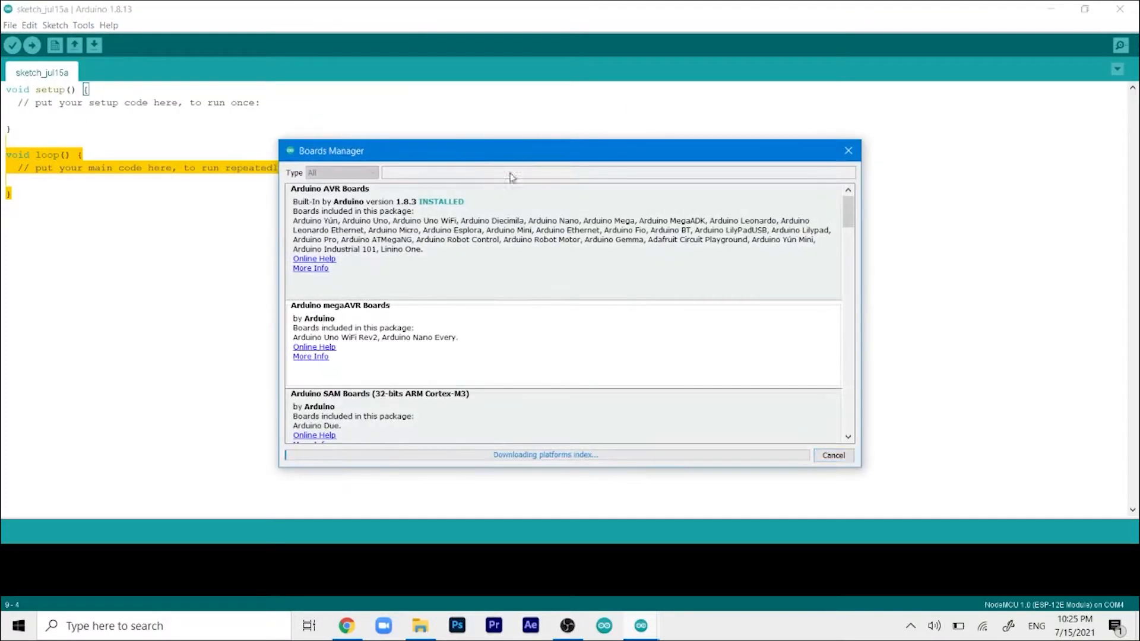
click(509, 233)
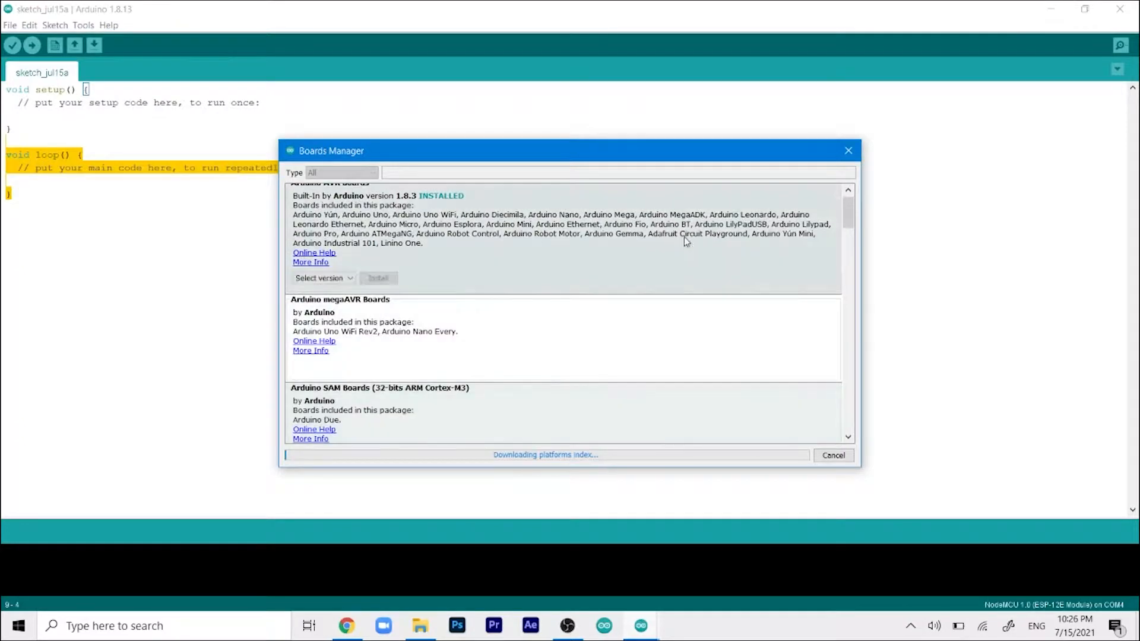
scroll(down, 3)
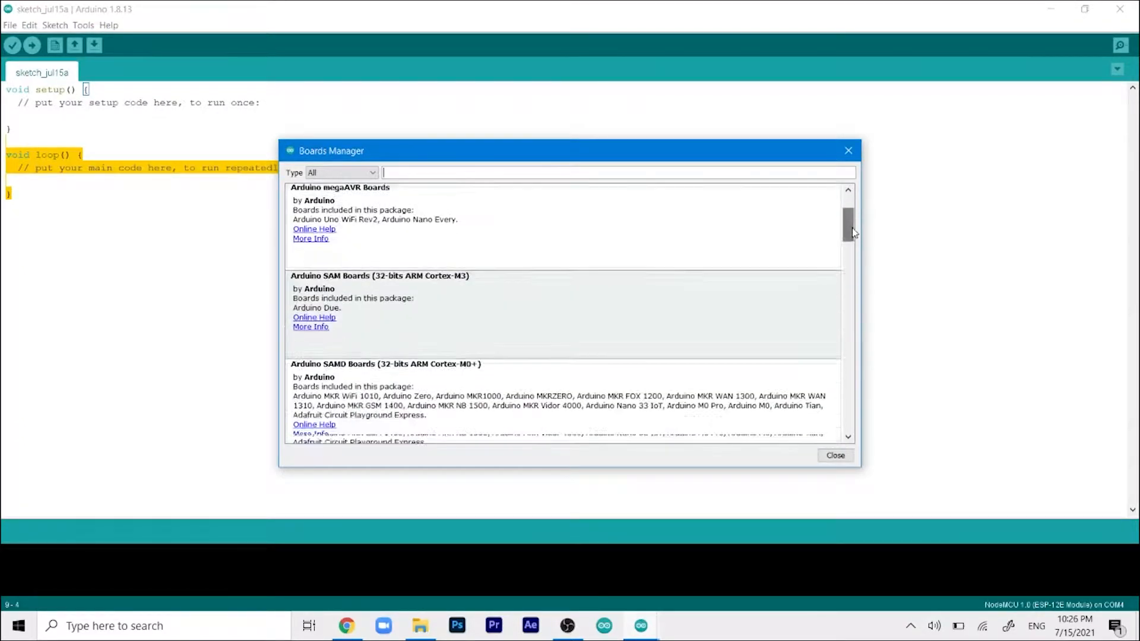
scroll(down, 3)
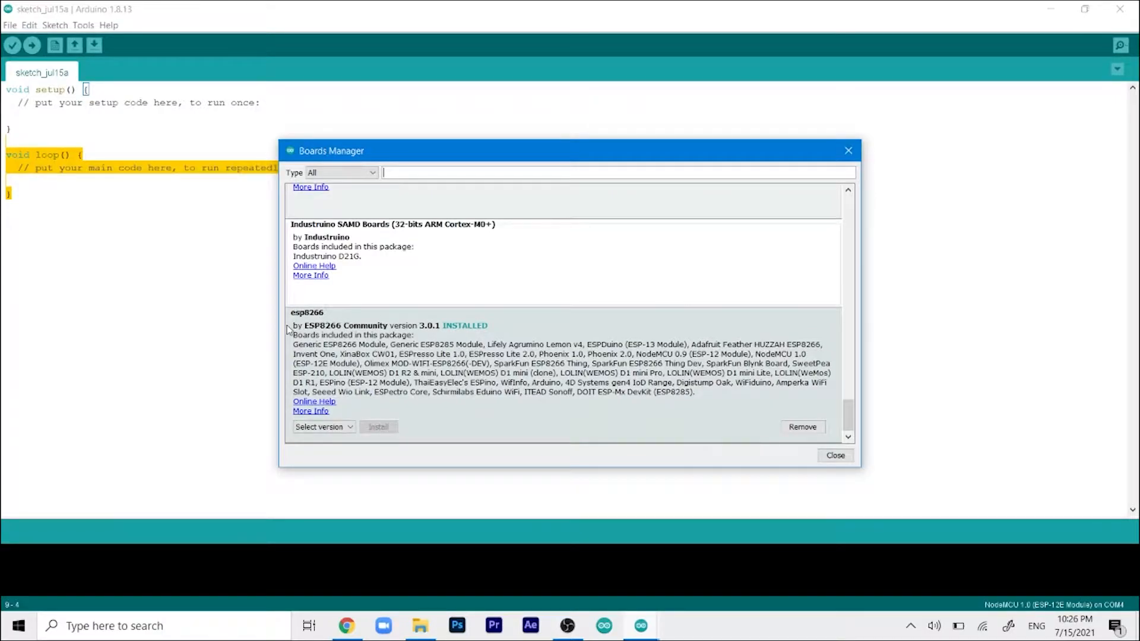
mouse_move(382, 348)
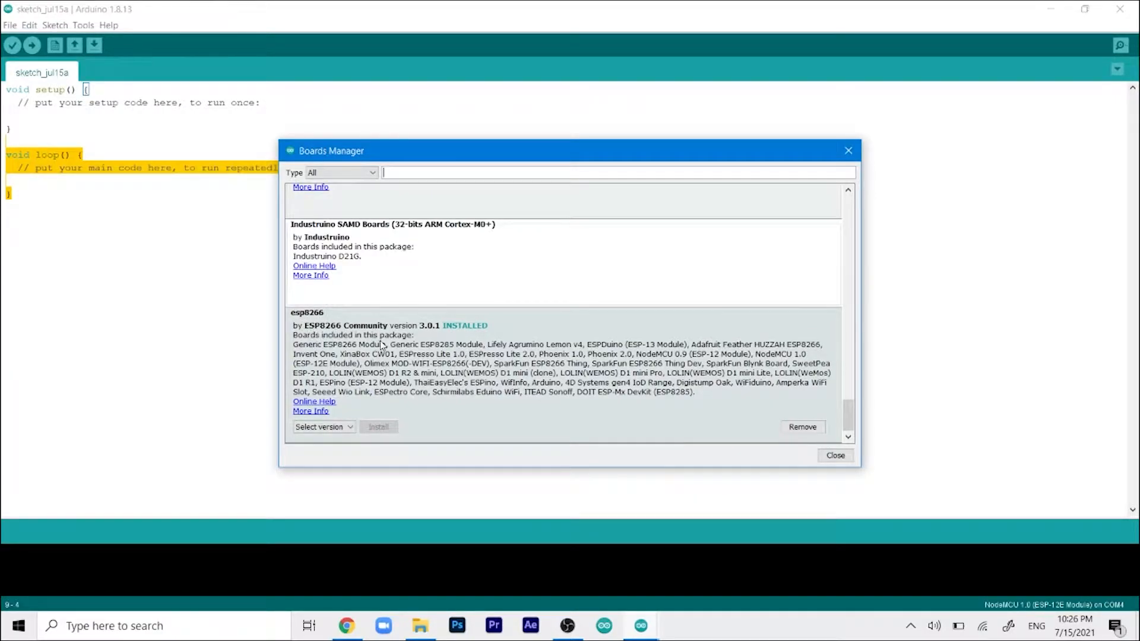
mouse_move(367, 344)
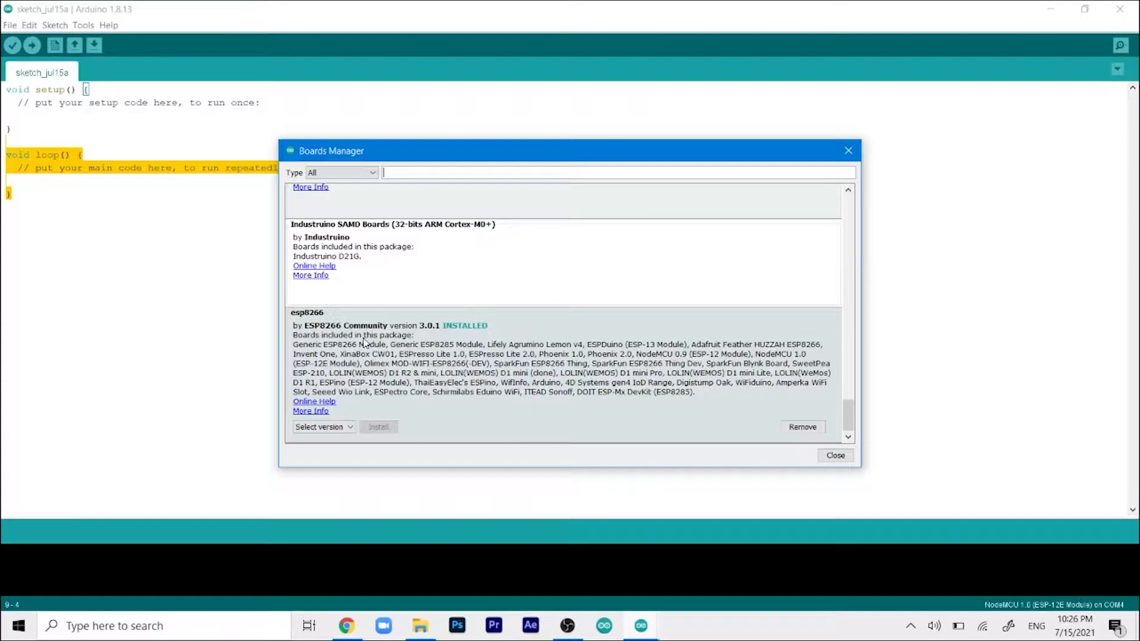
mouse_move(812, 325)
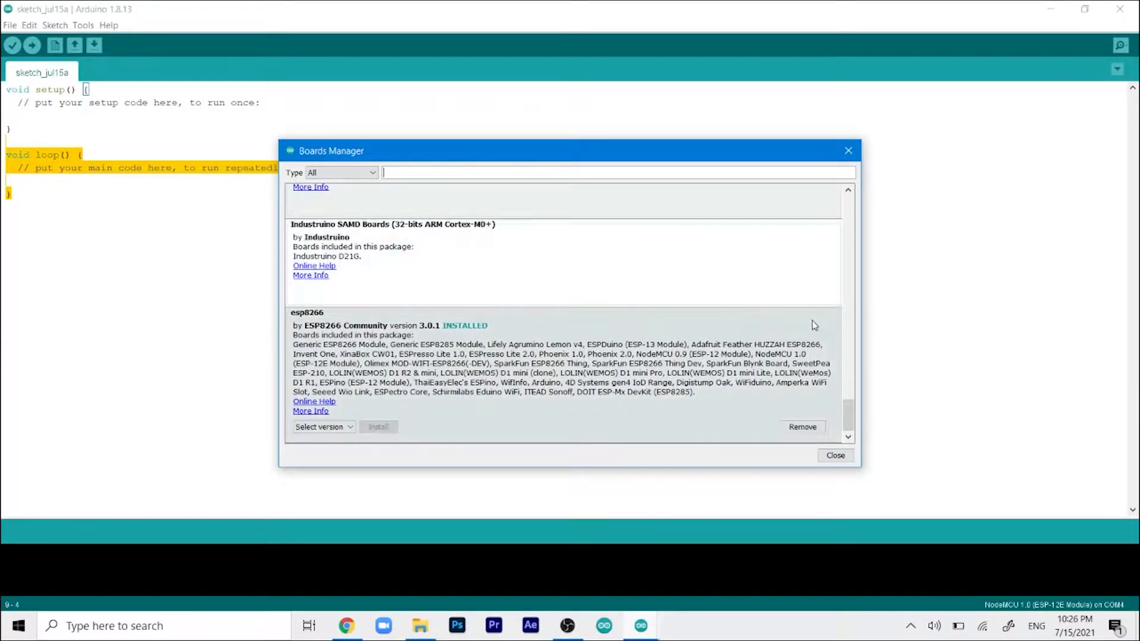
mouse_move(812, 395)
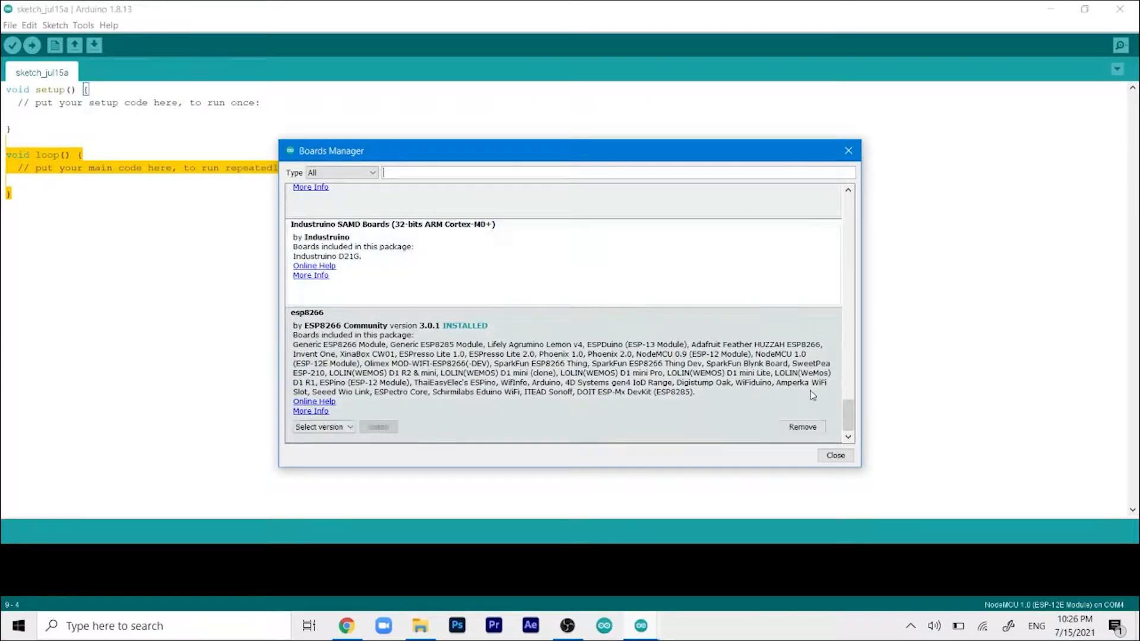
mouse_move(372, 356)
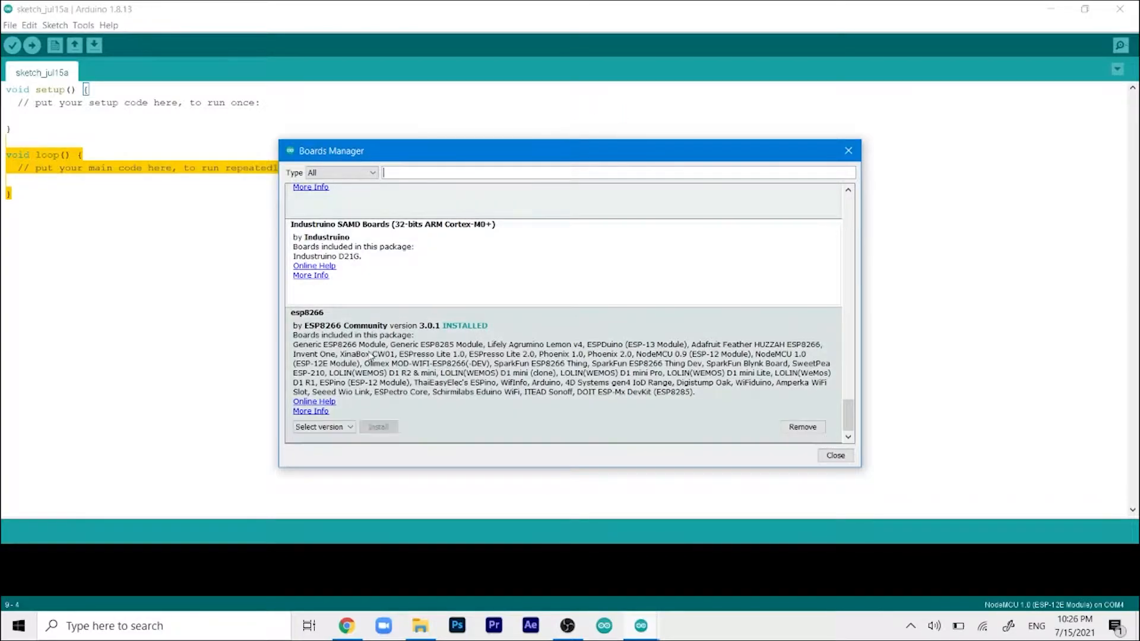
mouse_move(255, 346)
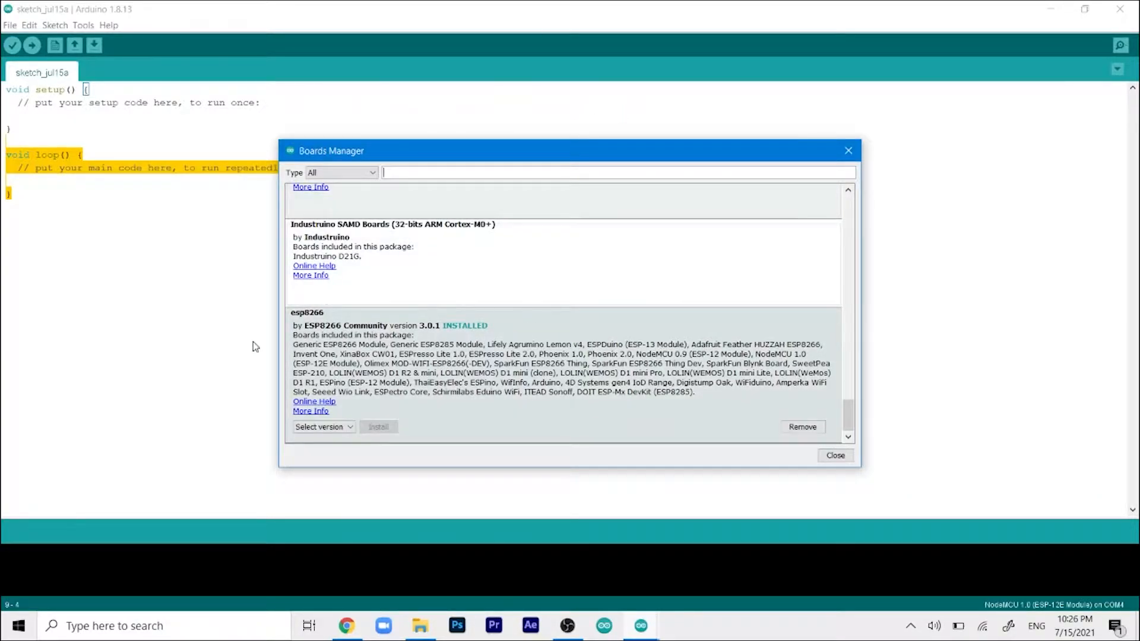
mouse_move(684, 366)
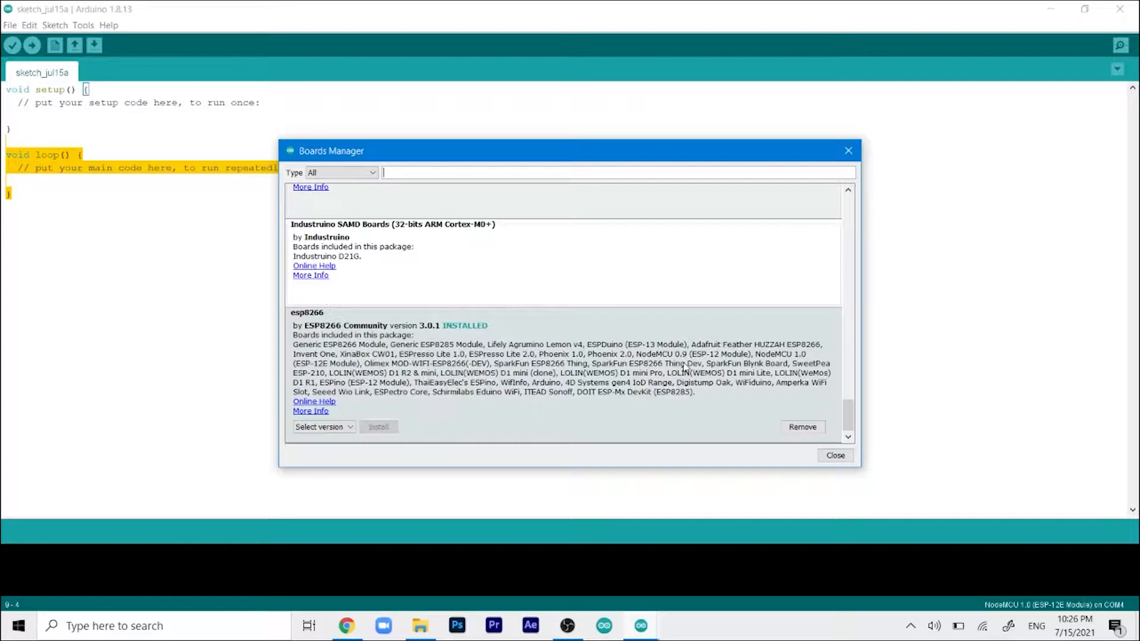
mouse_move(696, 398)
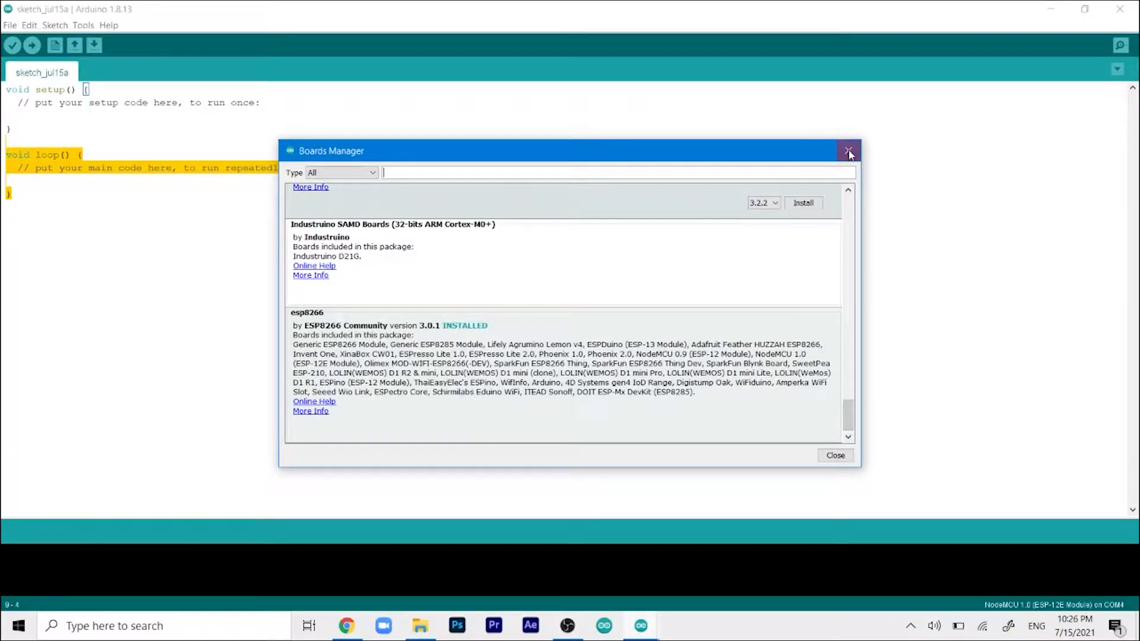
click(848, 150)
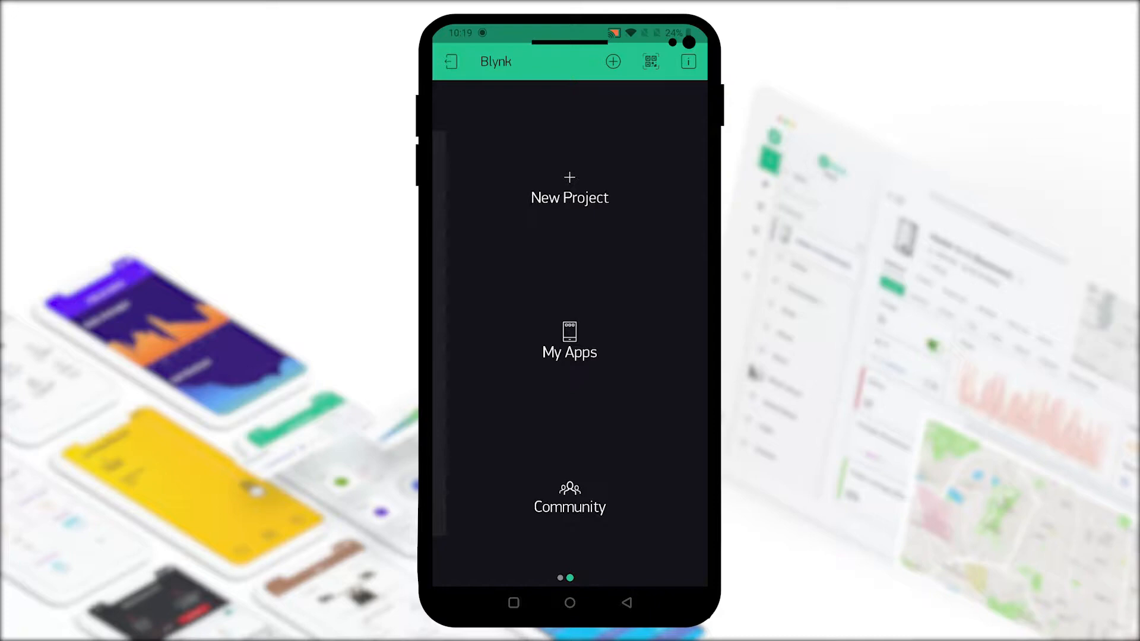
- Name a new Blynk project 'Servo', choose NodeMCU with Wi-Fi, and create it
click(569, 188)
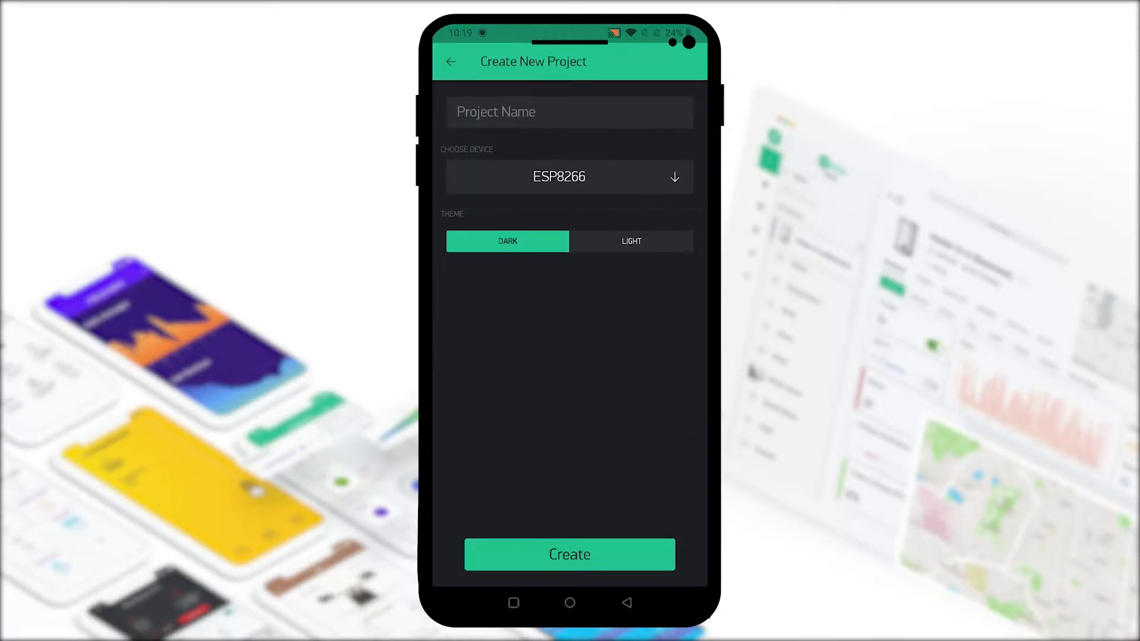
click(569, 113)
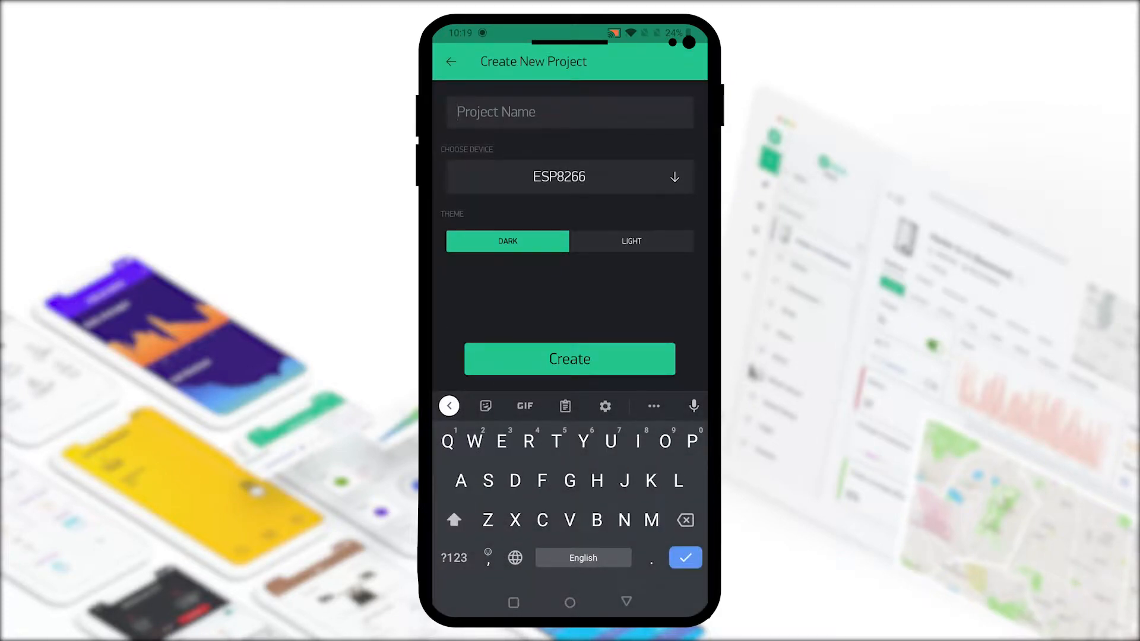
text(Servo)
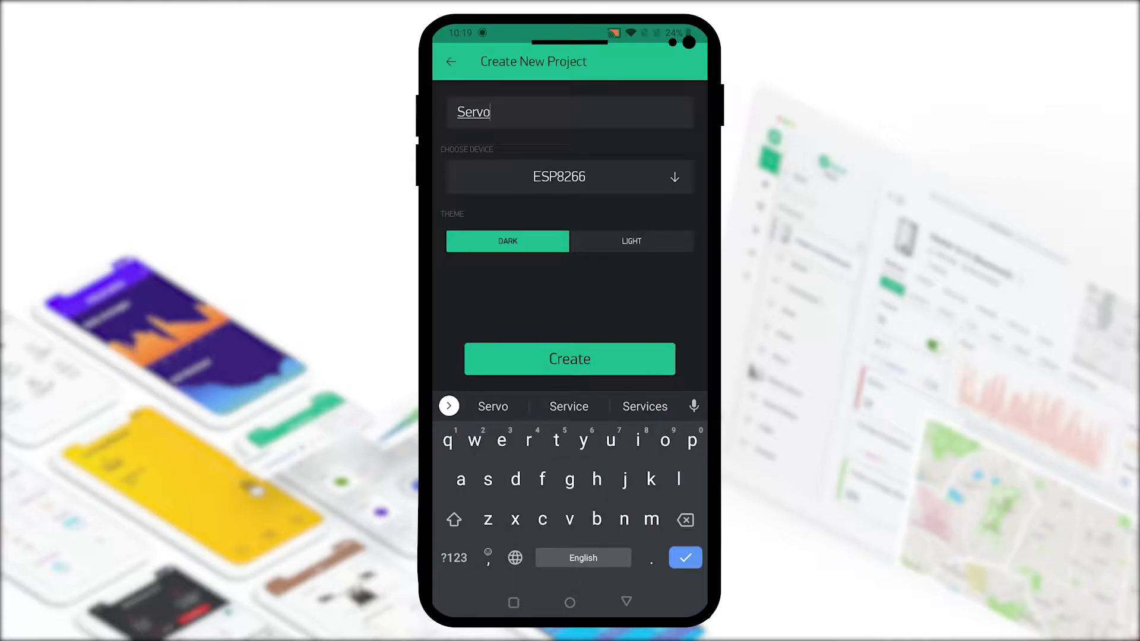
click(569, 177)
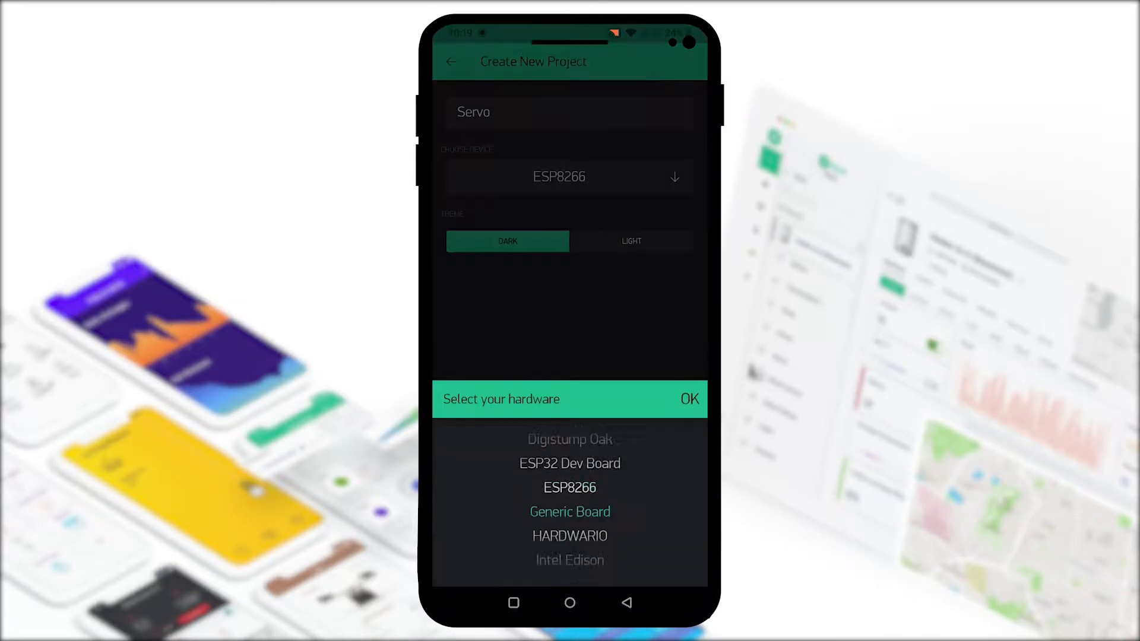
scroll(down, 3)
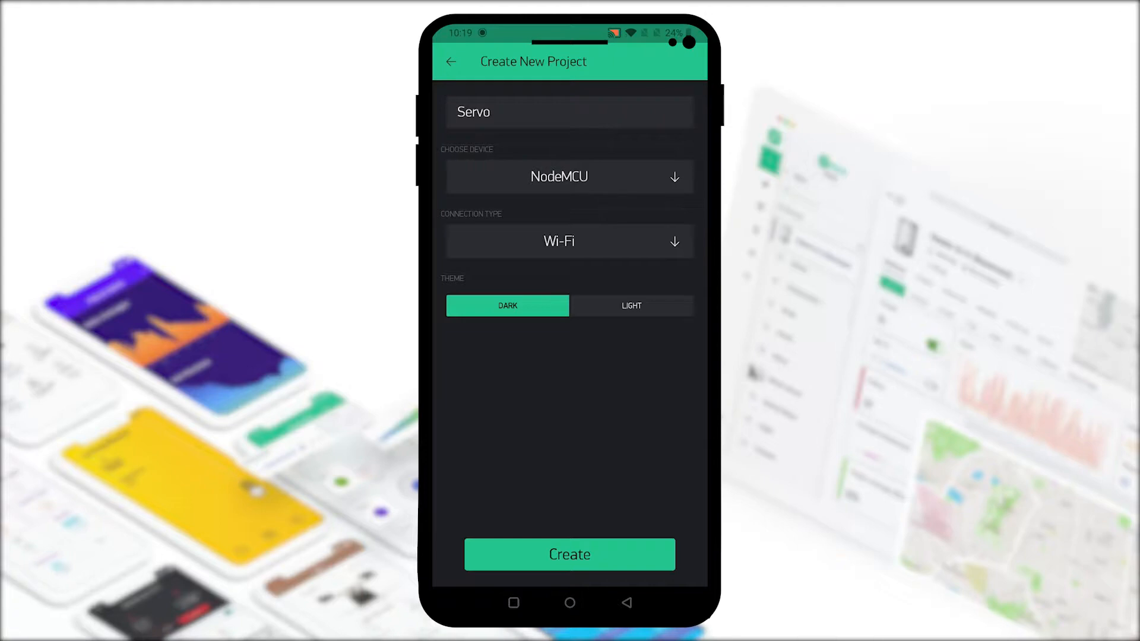
click(569, 554)
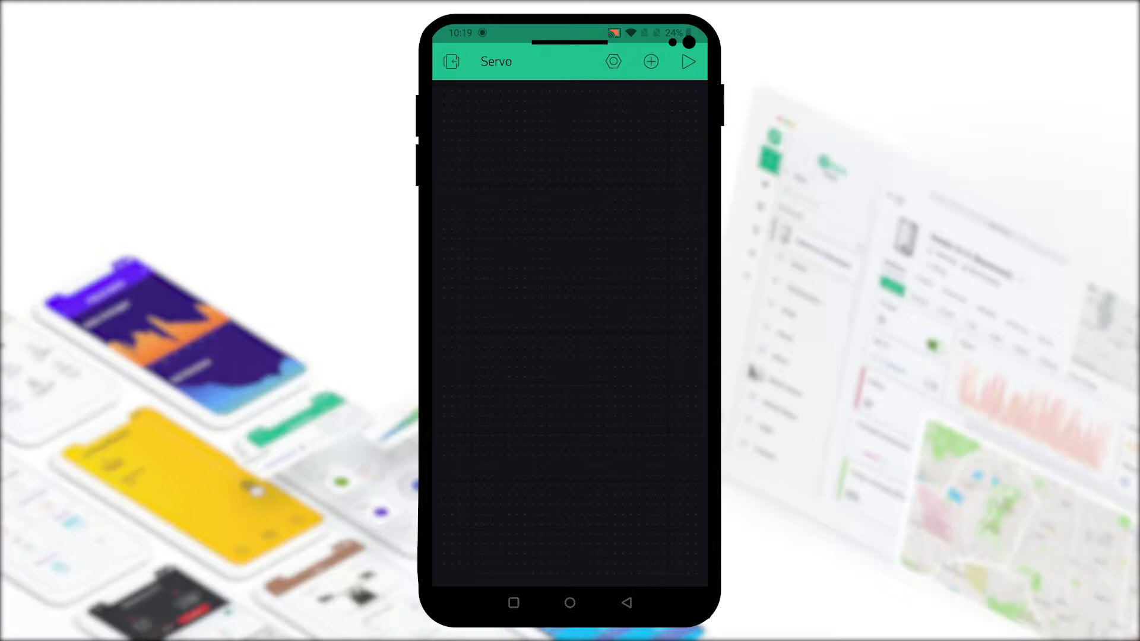
- Open the Widget Box and scroll down to add a Slider widget
click(649, 61)
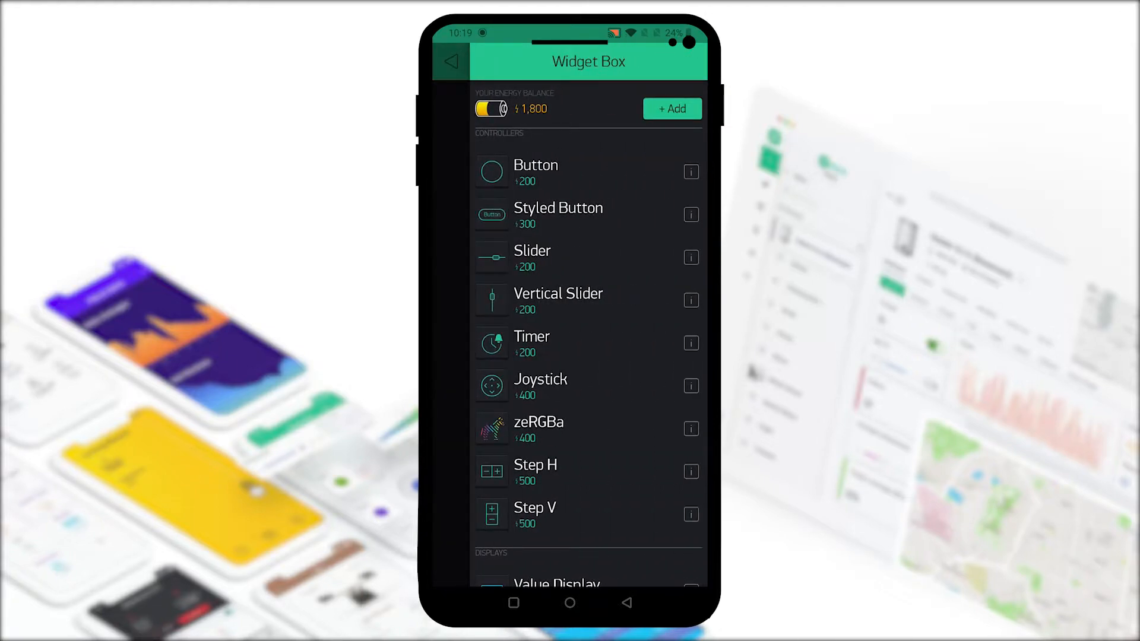
scroll(down, 3)
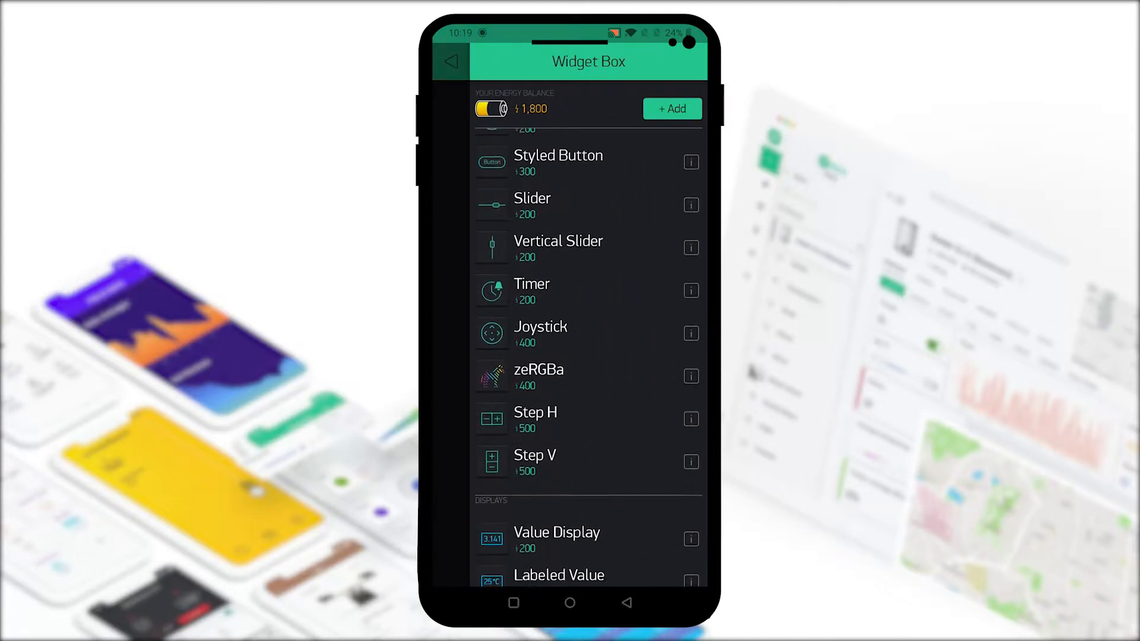
scroll(down, 3)
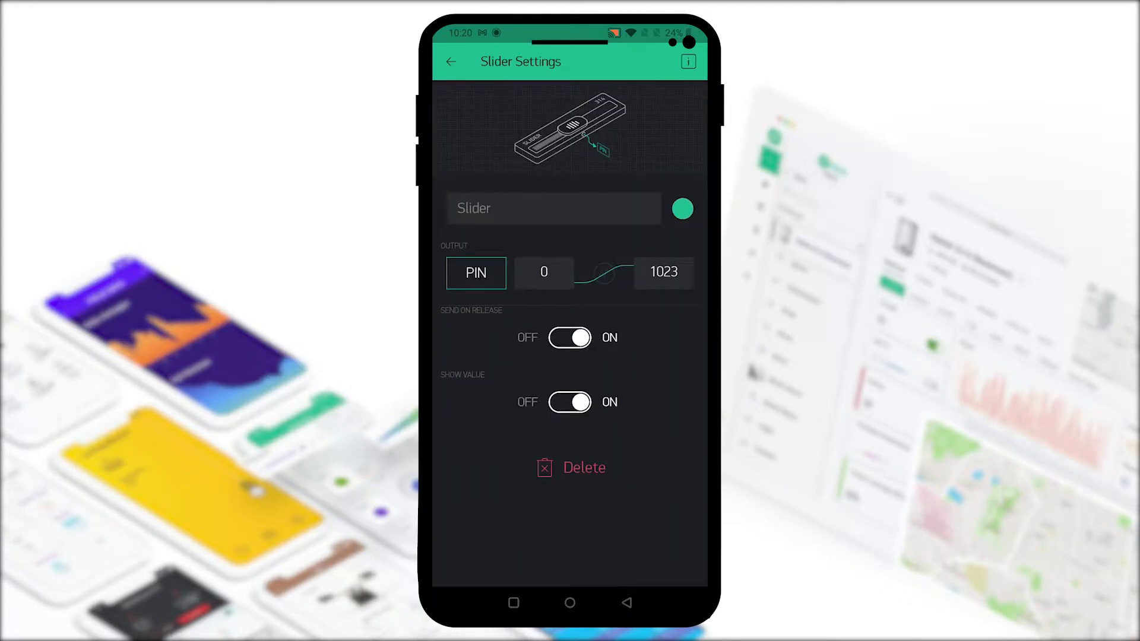
- Name the slider S1, output to virtual pin V3, and set range 0–180
click(553, 209)
text(S1)
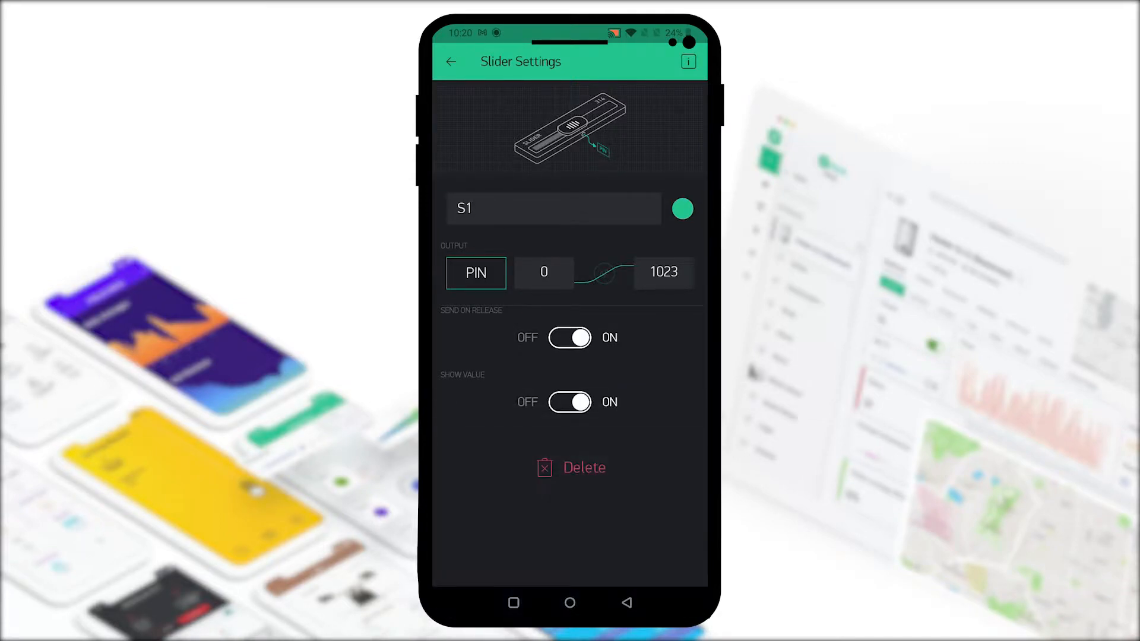
click(476, 271)
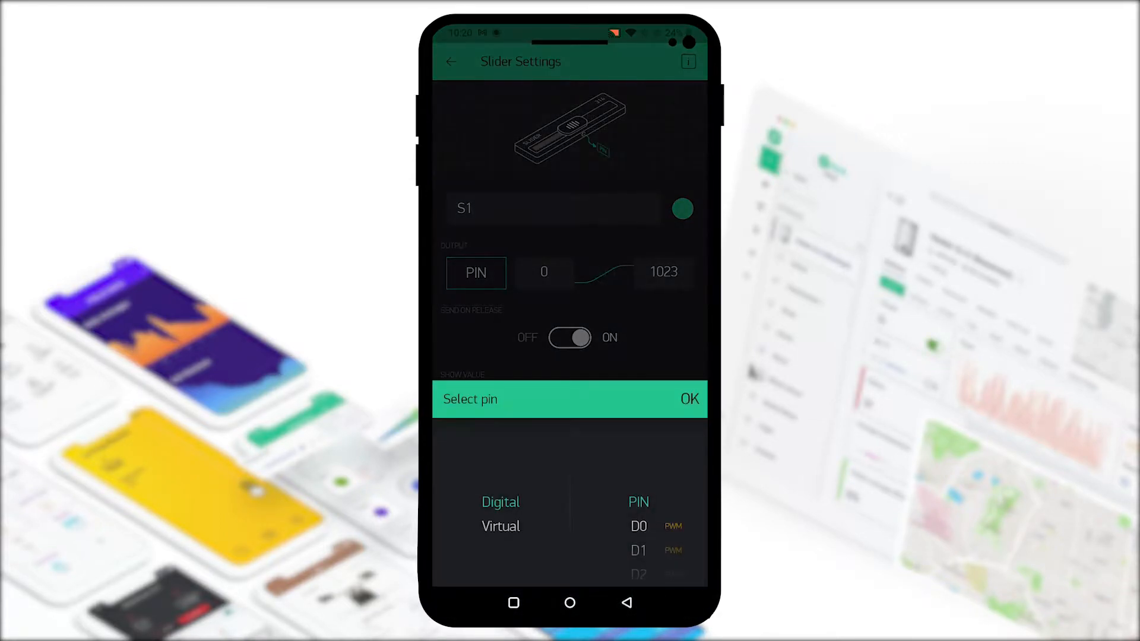
click(500, 527)
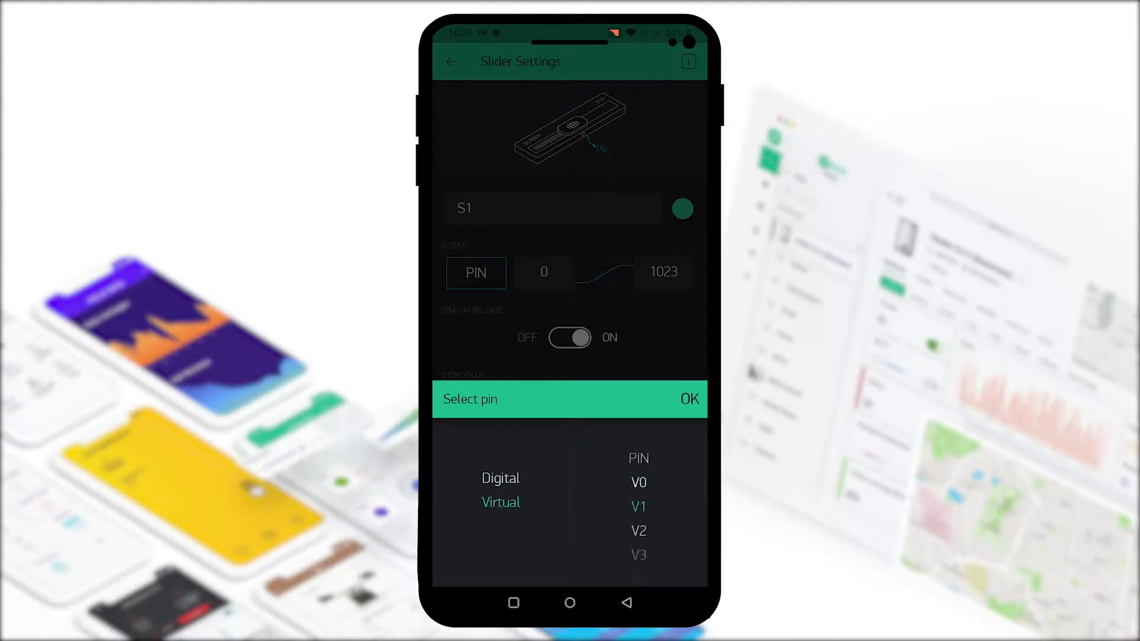
scroll(down, 3)
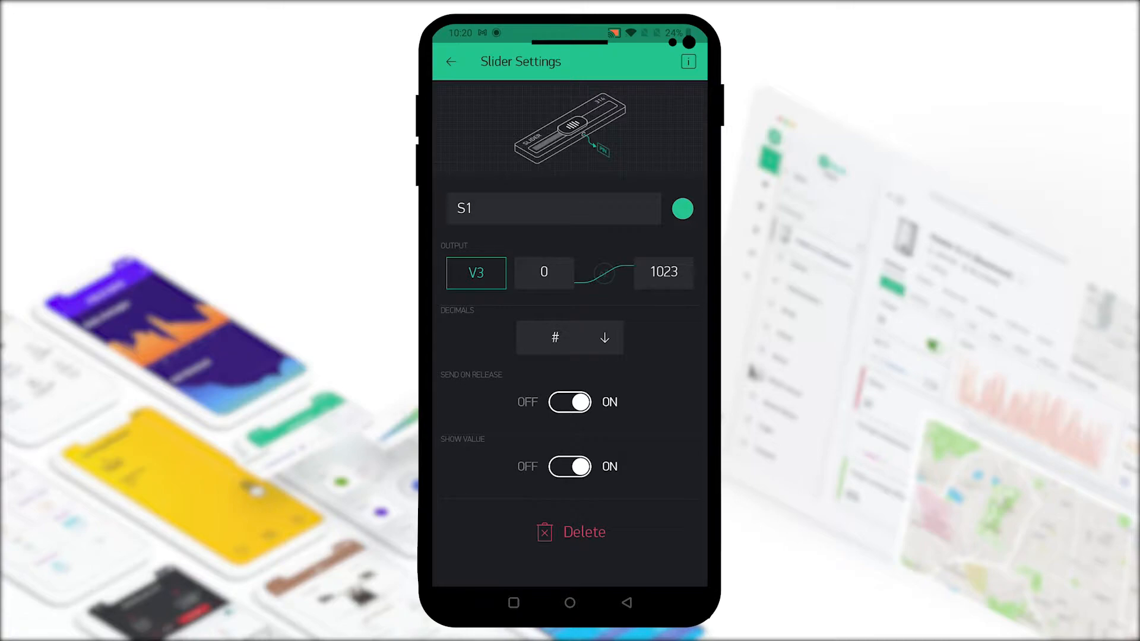
click(662, 272)
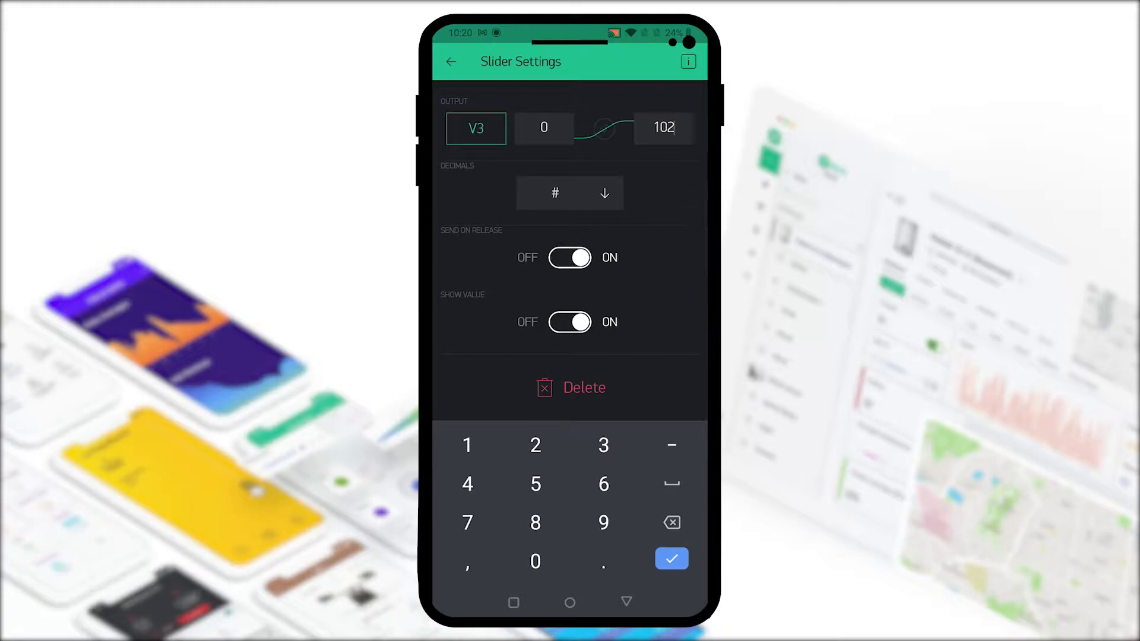
click(669, 523)
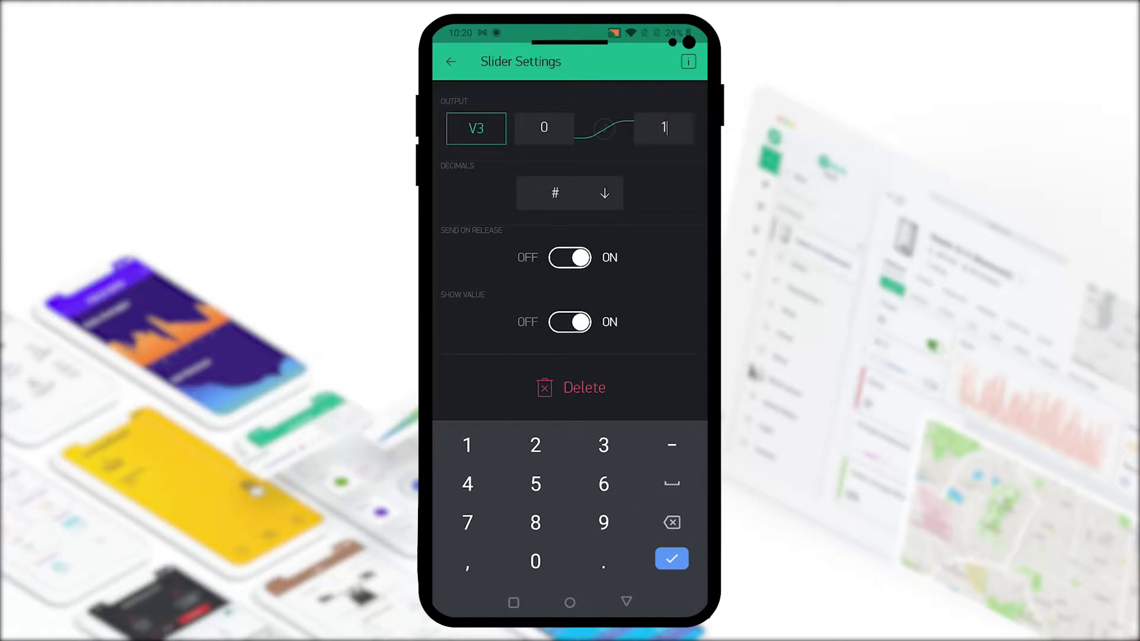
click(670, 559)
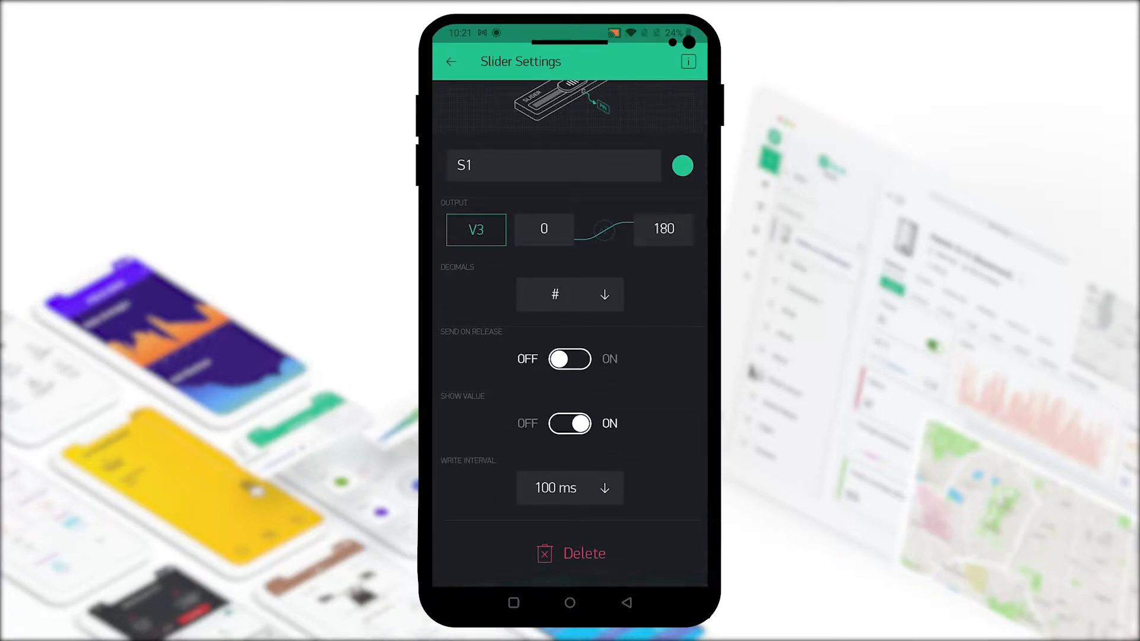
- Pick the slider's Write Interval from the picker and confirm it with OK
click(569, 488)
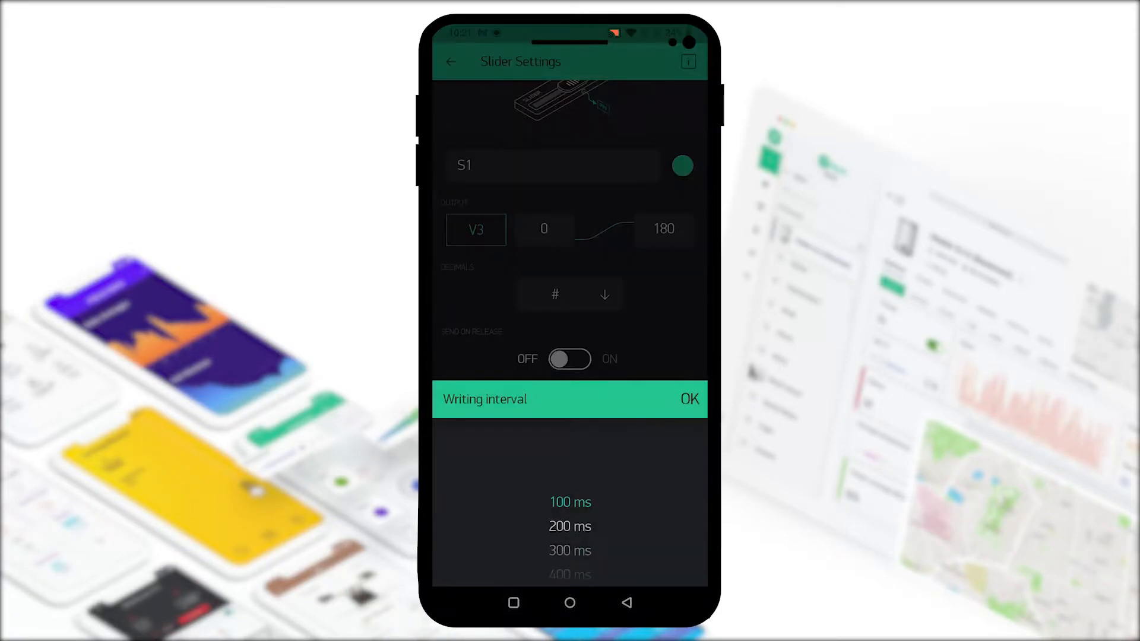
scroll(down, 3)
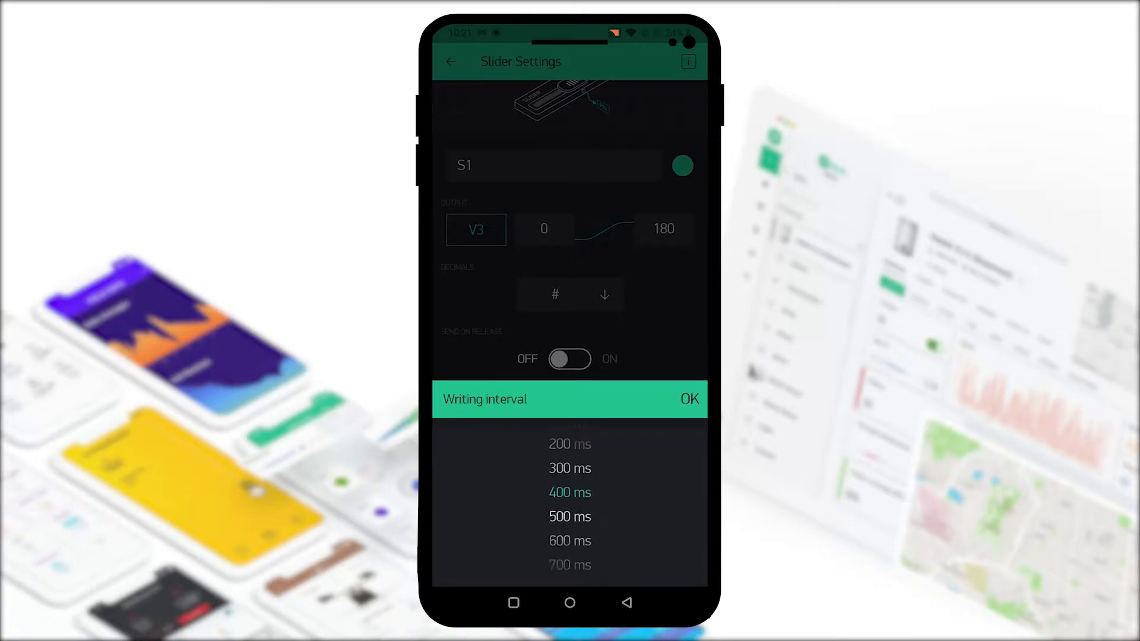
scroll(down, 3)
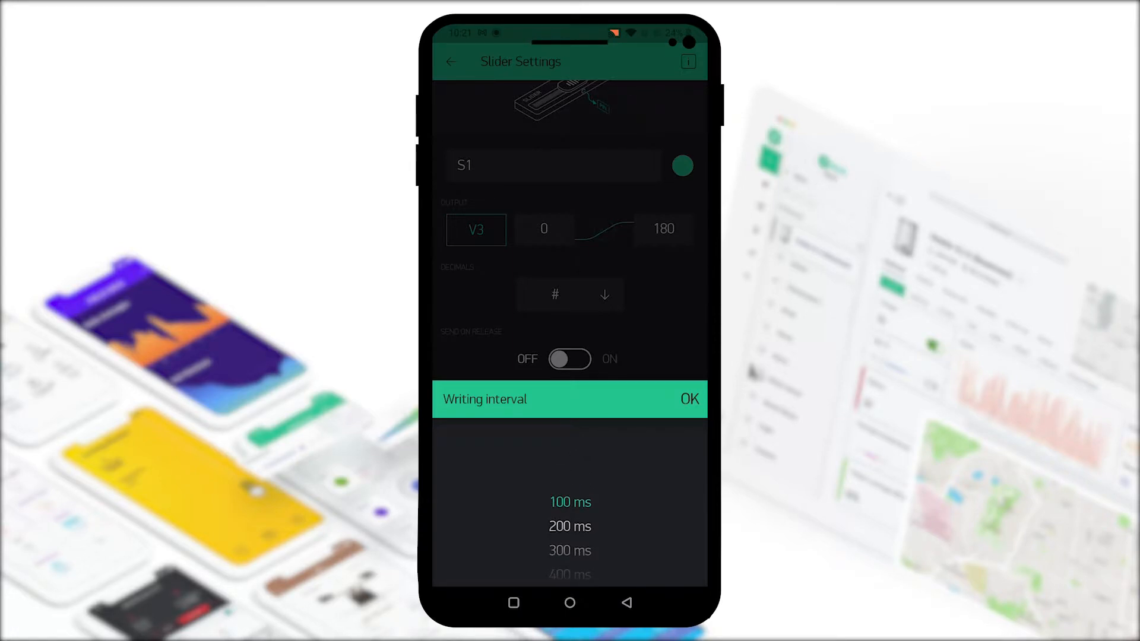
scroll(down, 3)
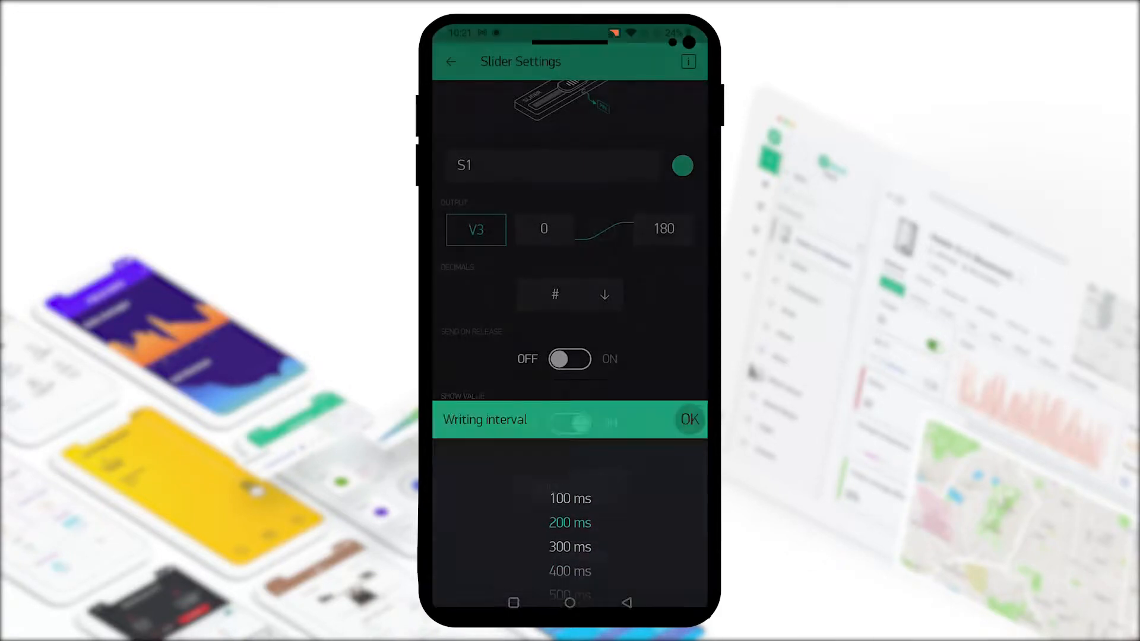
click(688, 419)
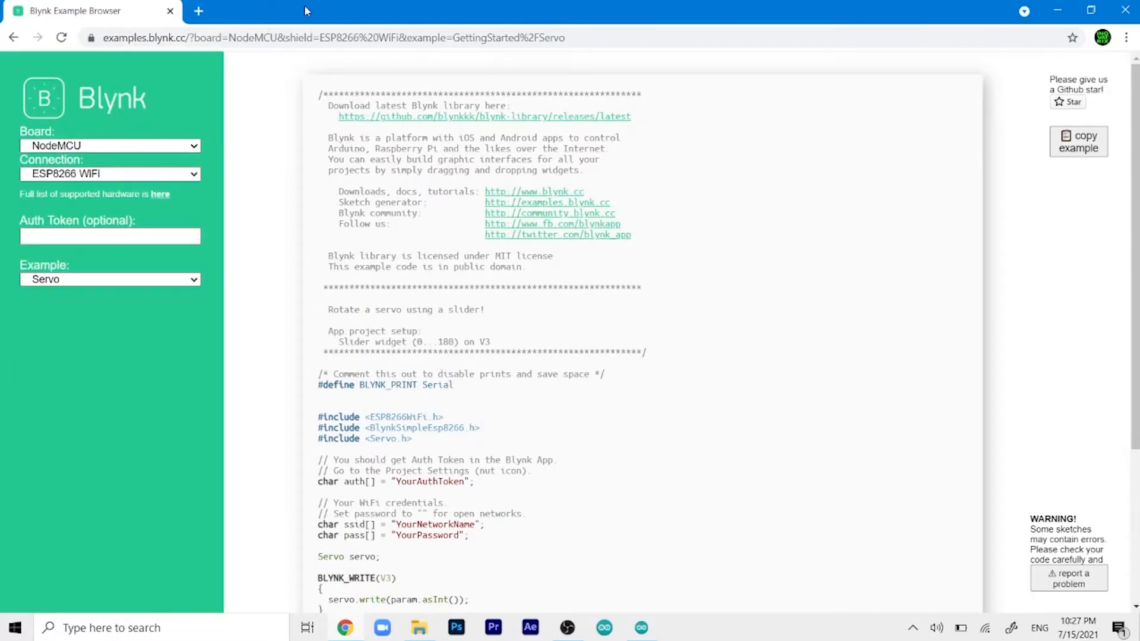
mouse_move(221, 57)
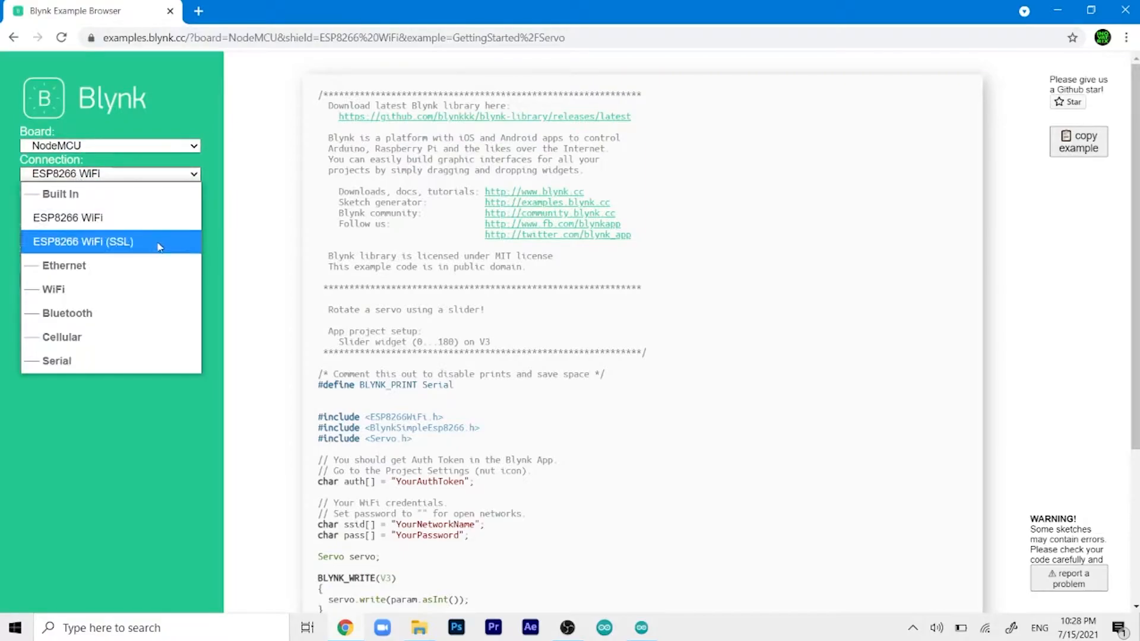
- Keep ESP8266 WiFi as the connection and scroll through the Servo example code
click(68, 217)
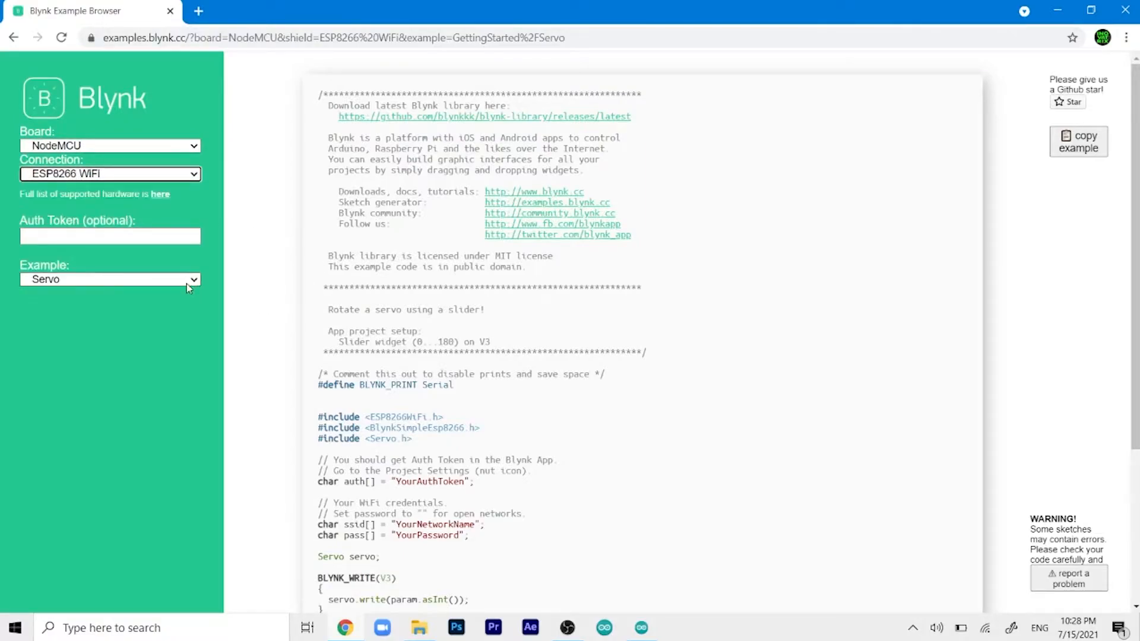
click(110, 279)
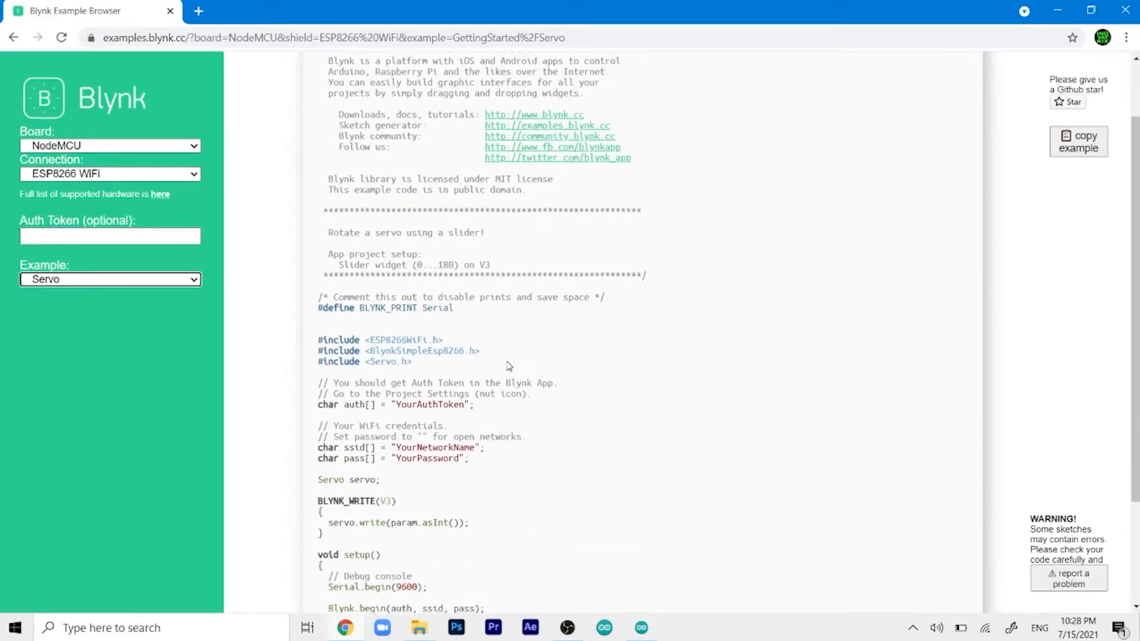
scroll(down, 3)
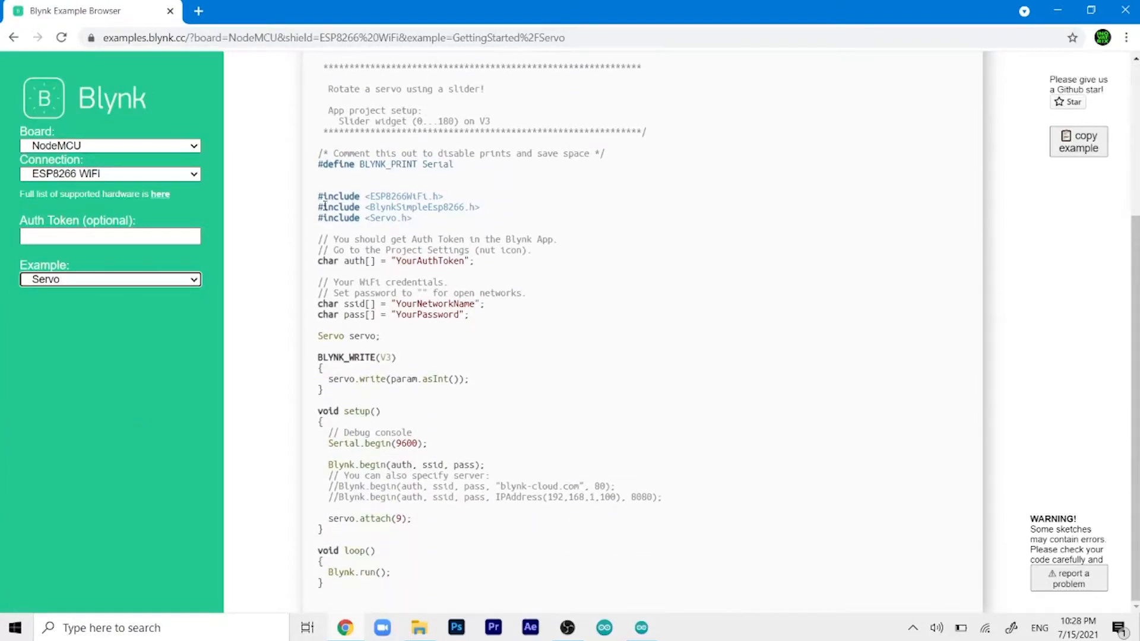
scroll(up, 3)
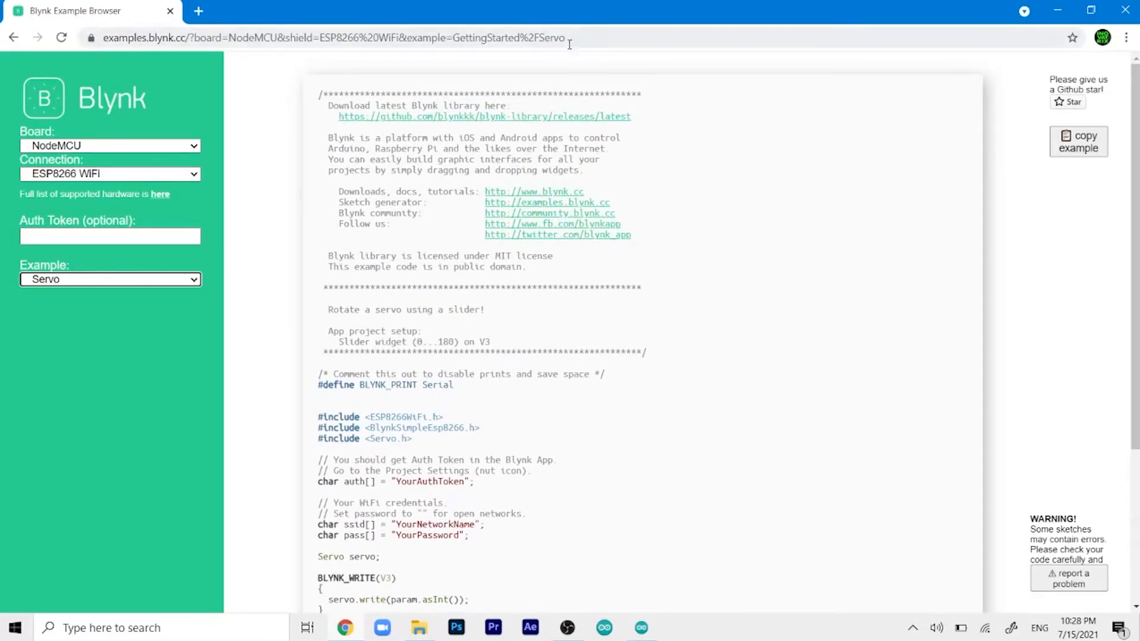
scroll(down, 3)
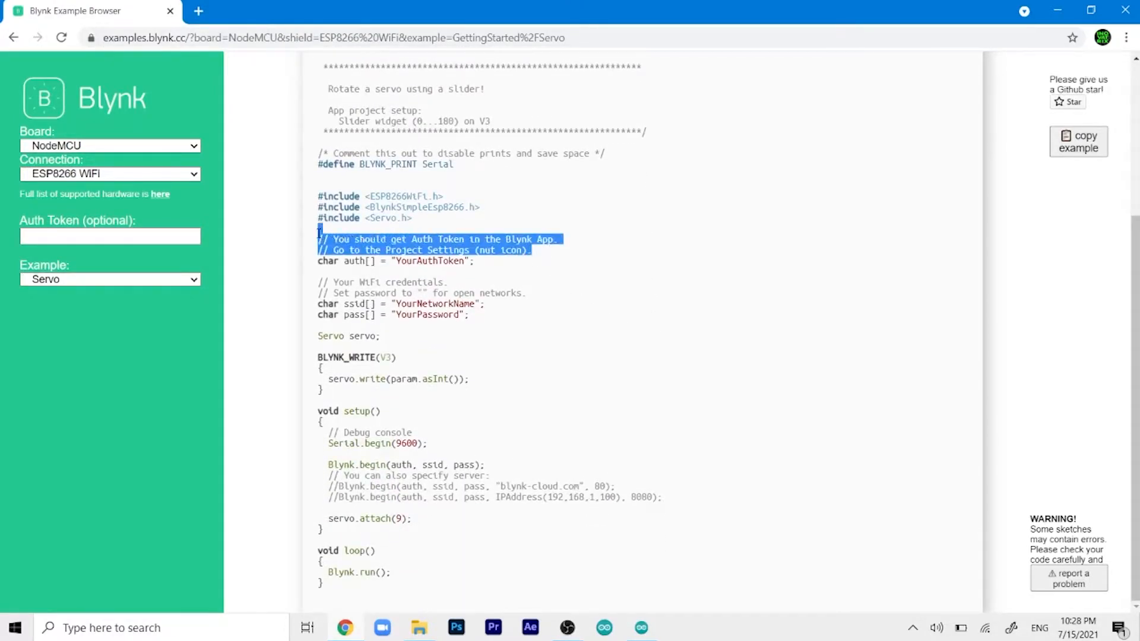
click(673, 378)
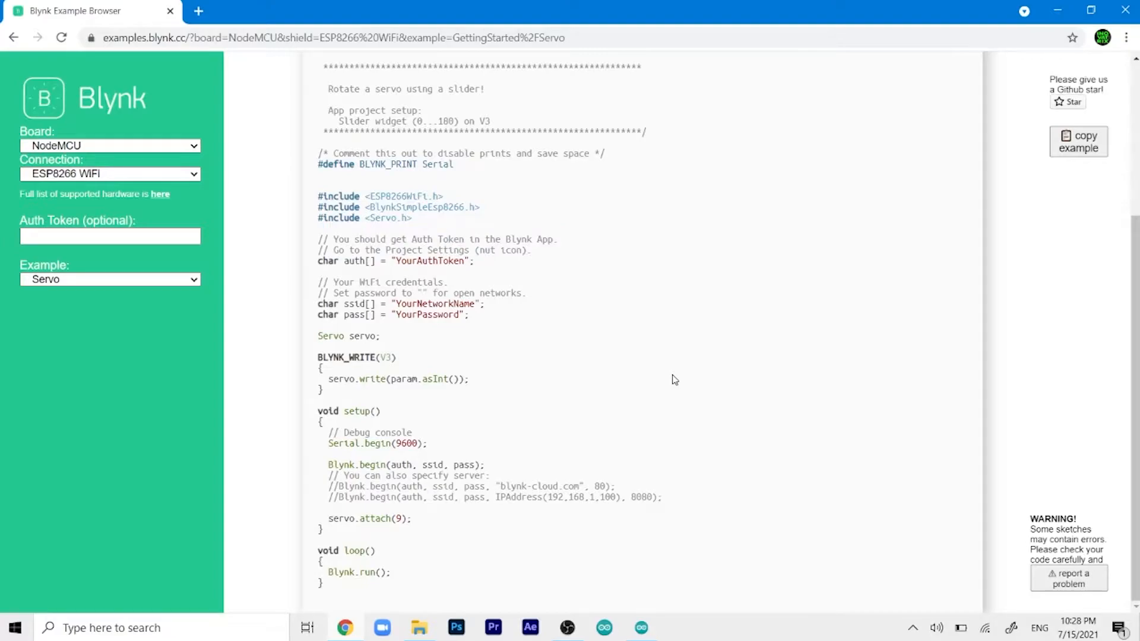
mouse_move(592, 371)
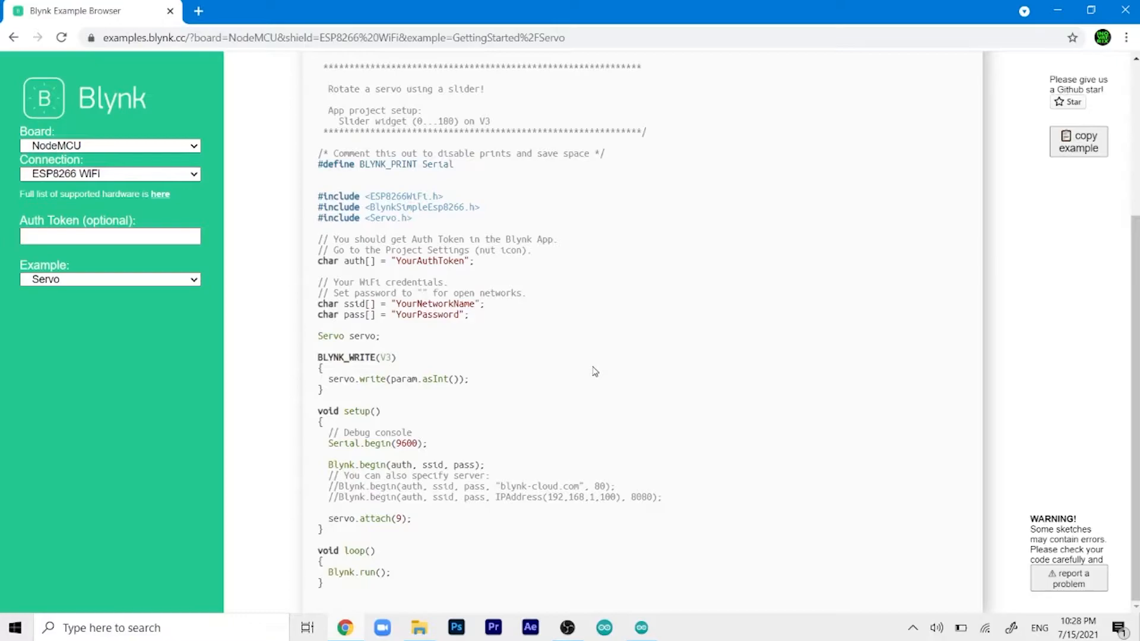
mouse_move(469, 352)
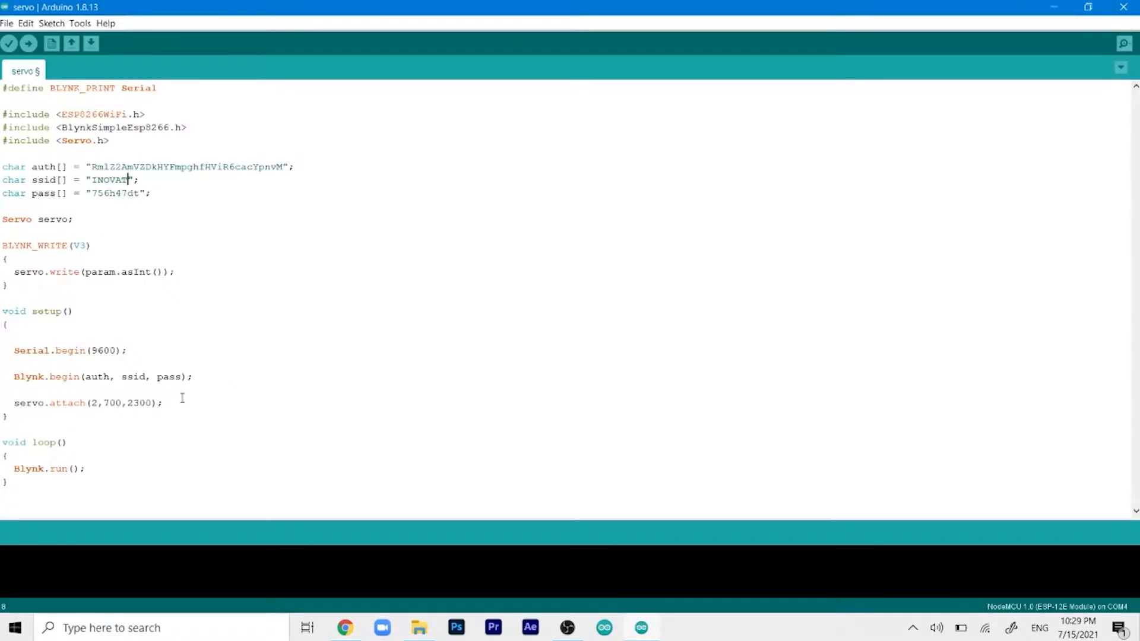
- Paste the servo example, marking auth token, network INOVAT and password, and edit the V3 handler
key(ctrl+a)
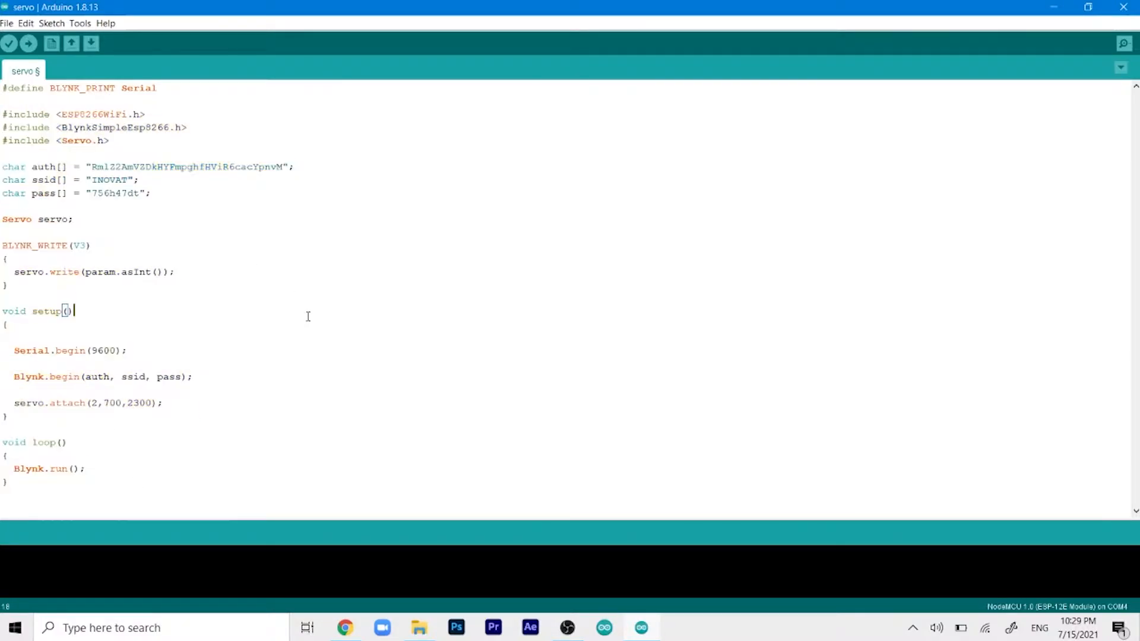
mouse_move(245, 221)
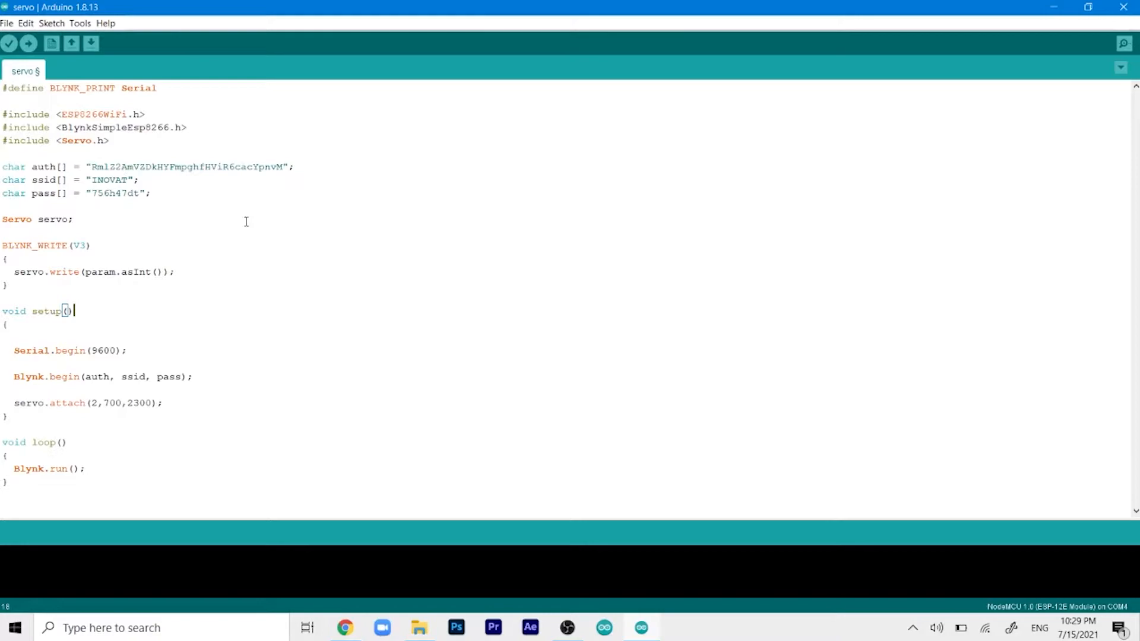
double_click(187, 166)
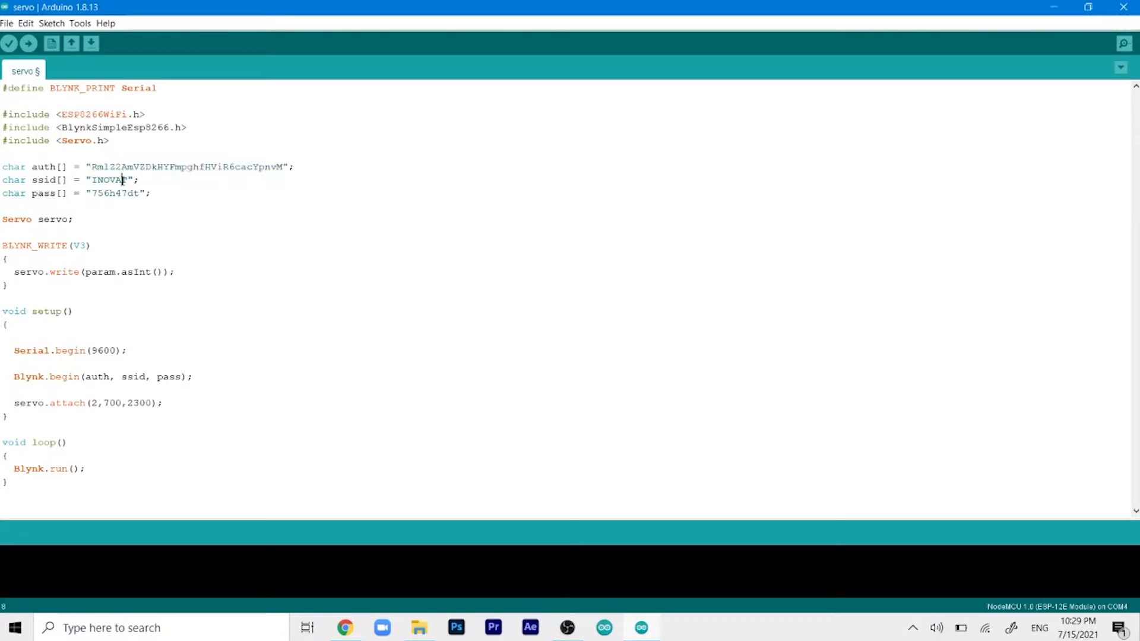
double_click(107, 179)
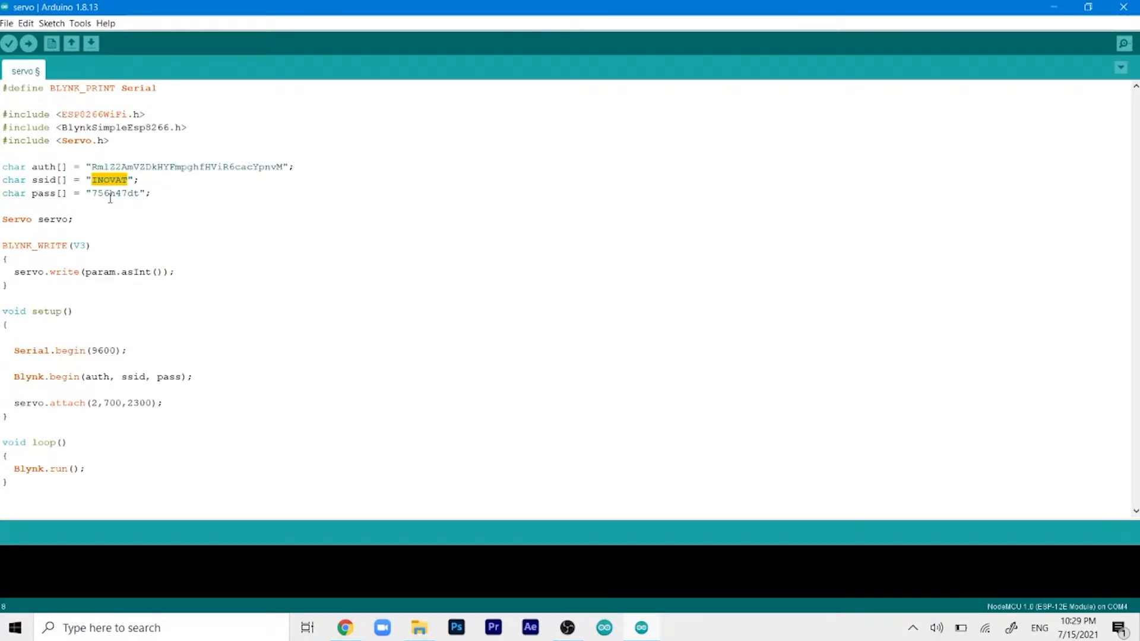
double_click(114, 192)
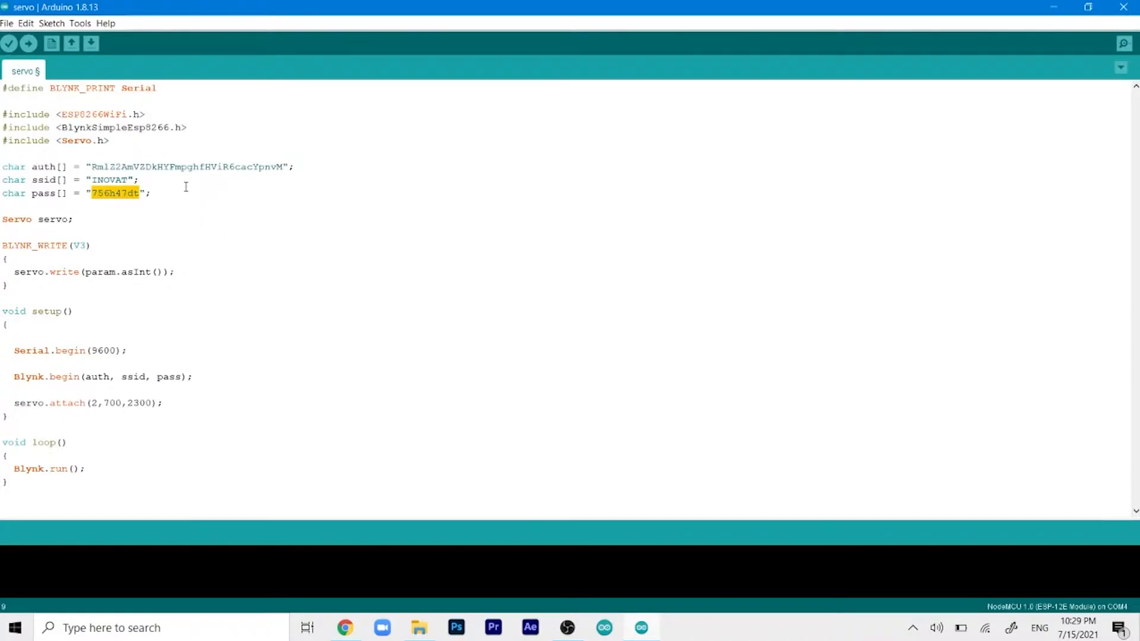
mouse_move(206, 182)
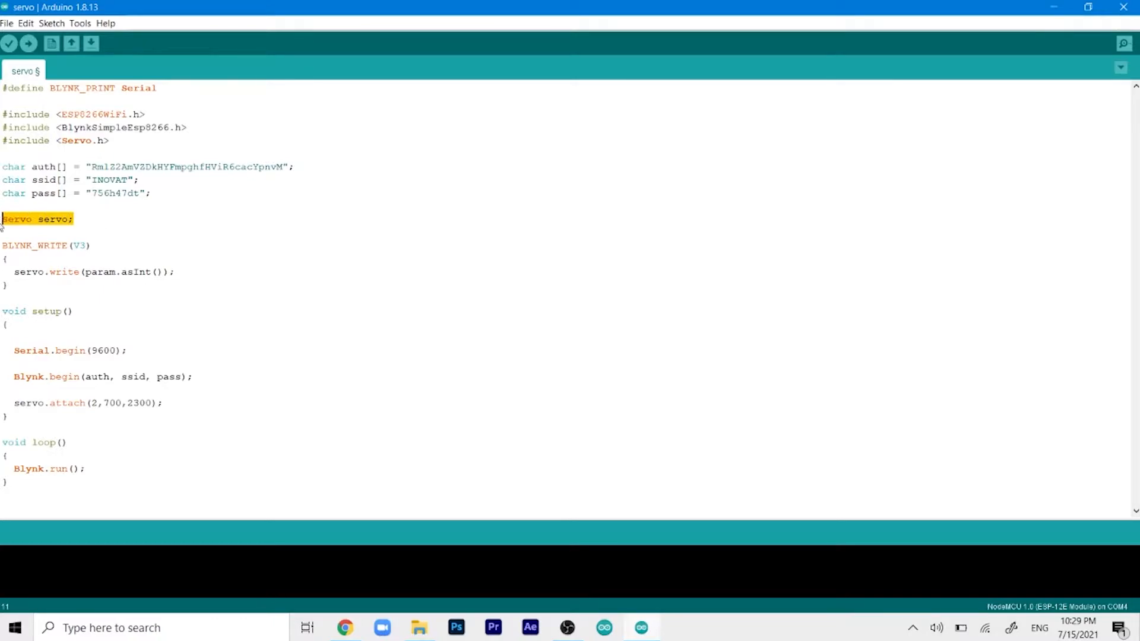
click(113, 218)
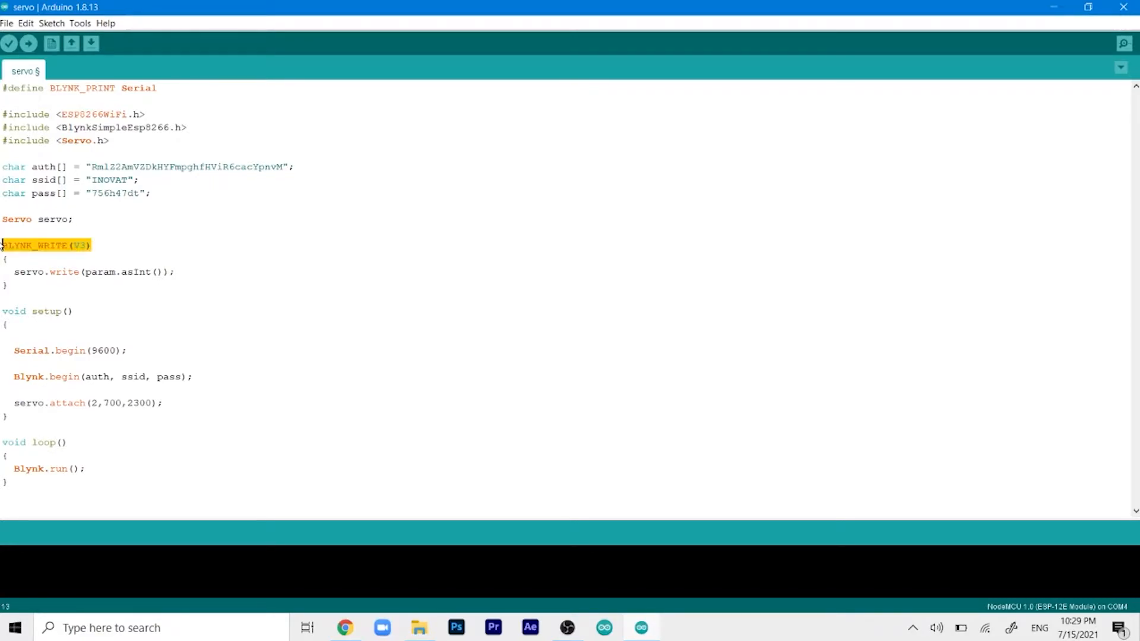
click(93, 245)
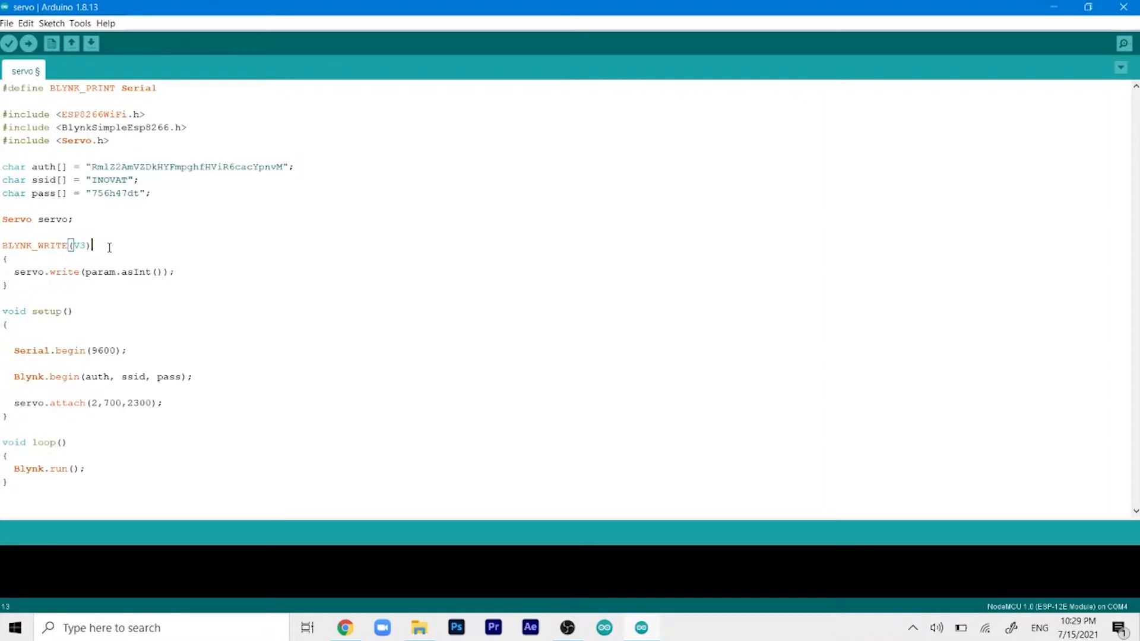
double_click(61, 245)
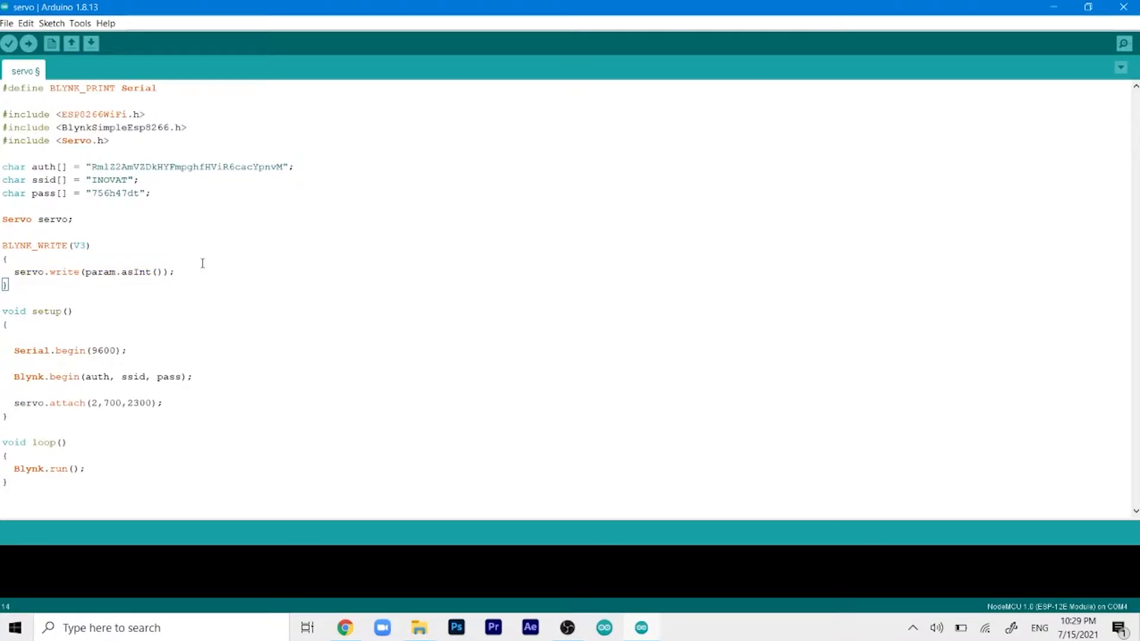
mouse_move(281, 317)
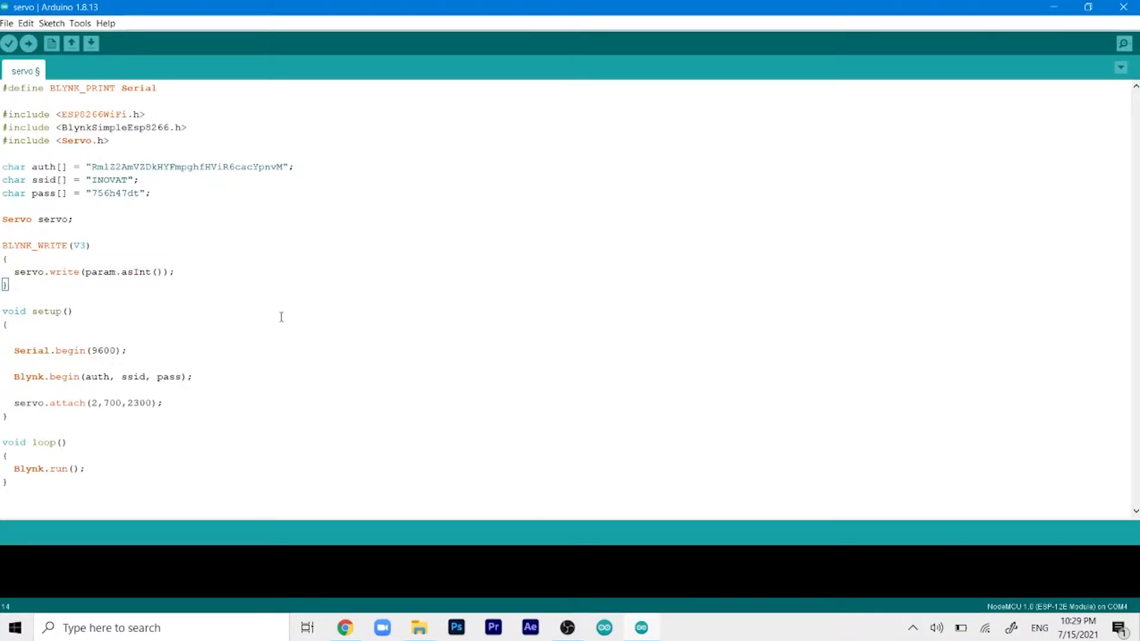
mouse_move(176, 413)
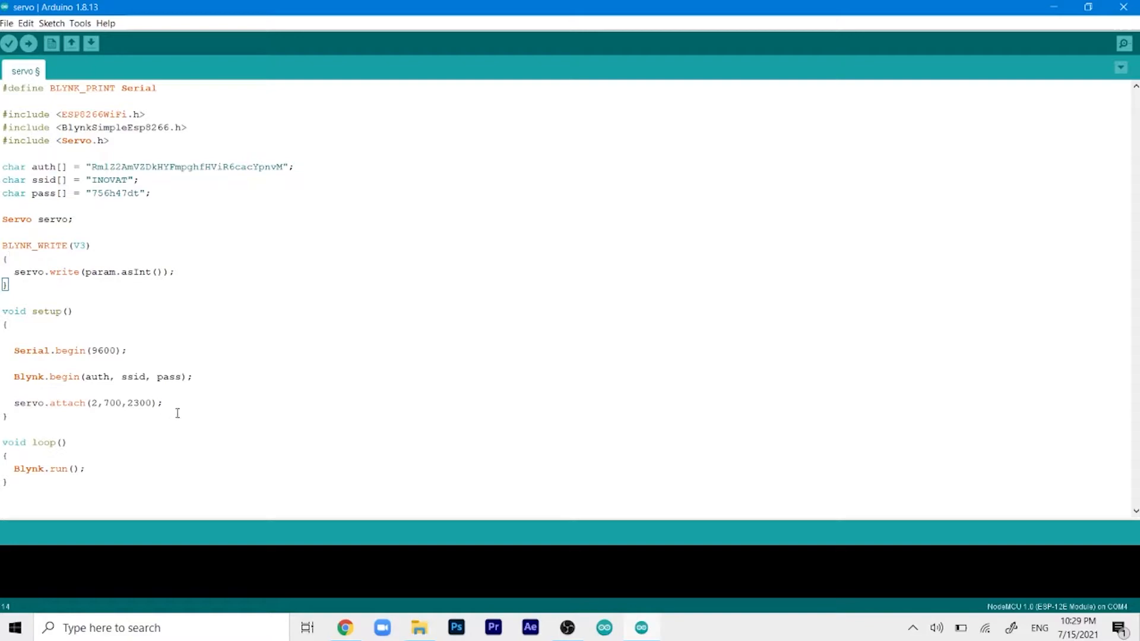
- Restore the servo.attach arguments to 2,700,2300
triple_click(84, 402)
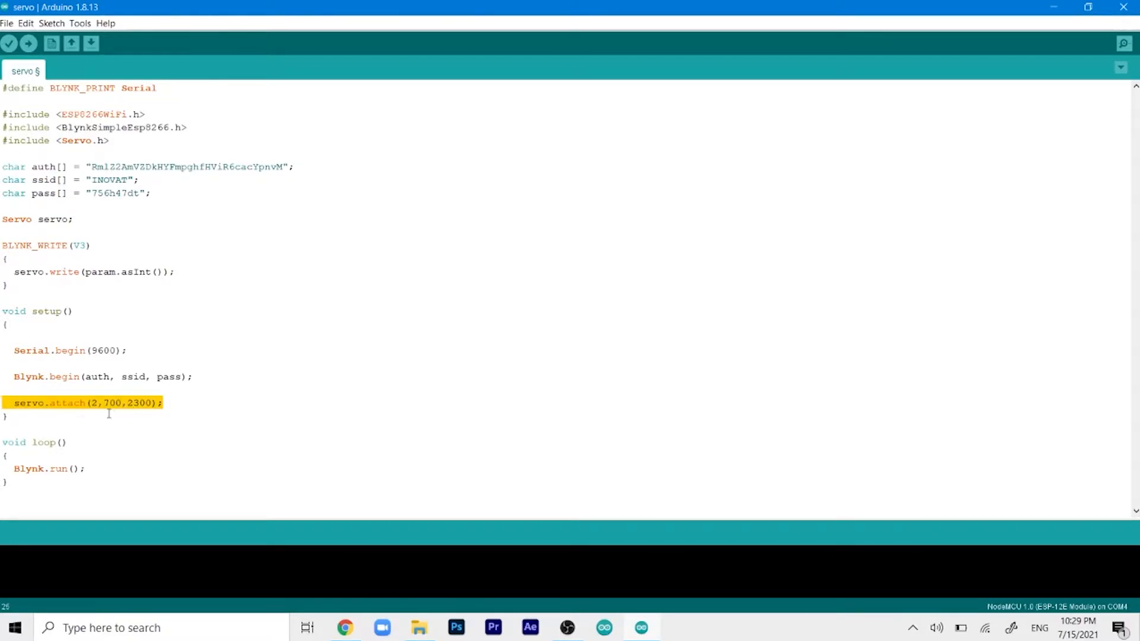
double_click(141, 403)
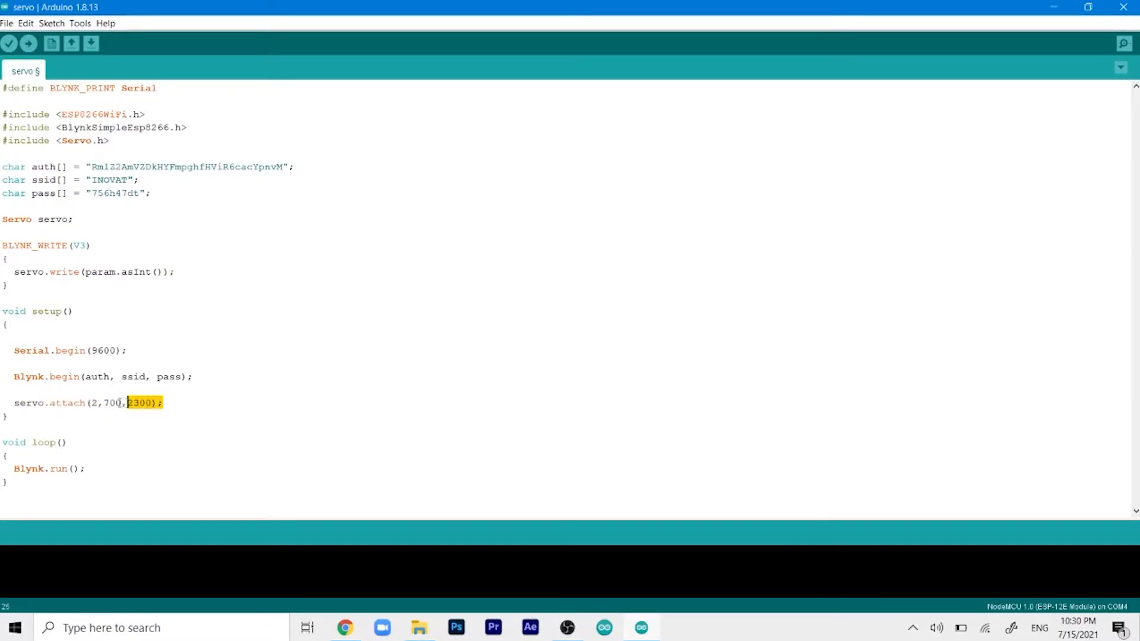
click(166, 402)
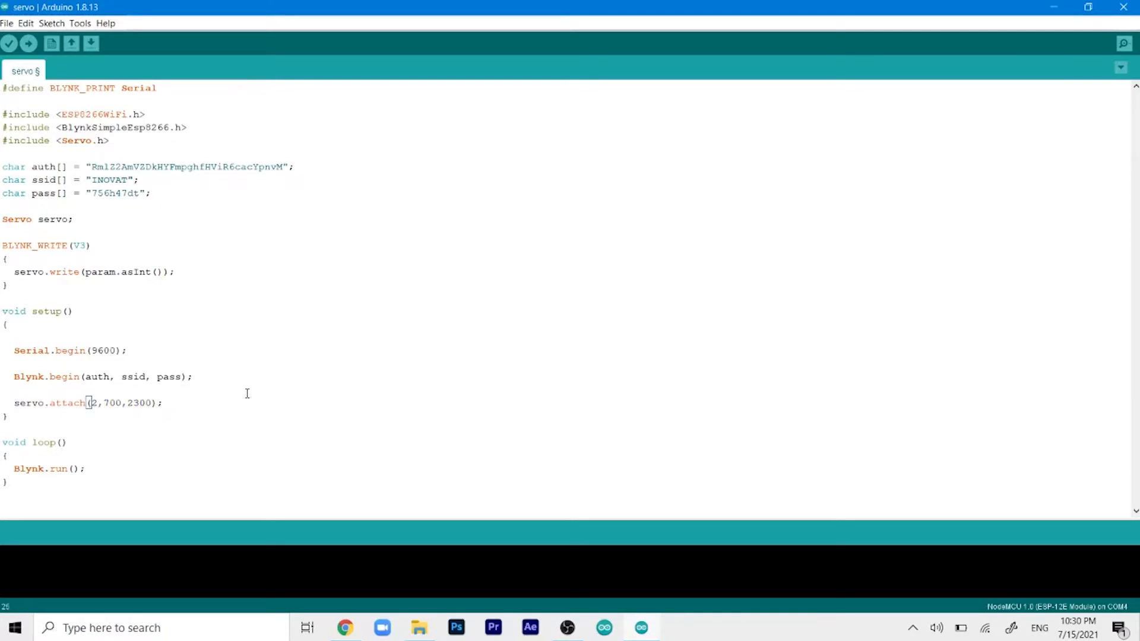
key(Backspace)
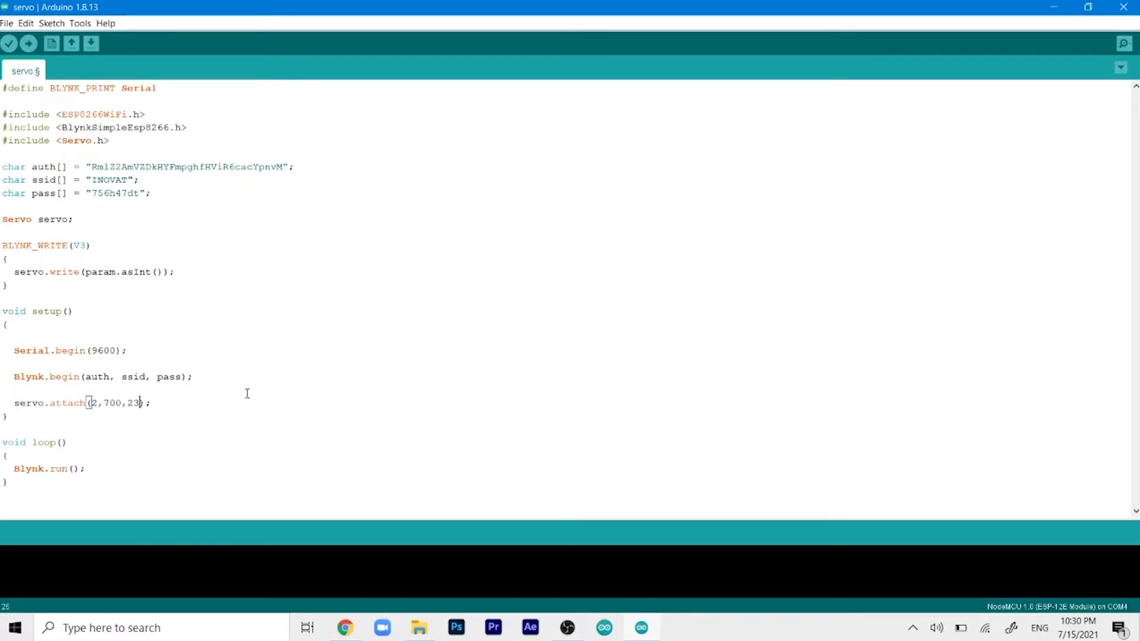
key(BackSpace)
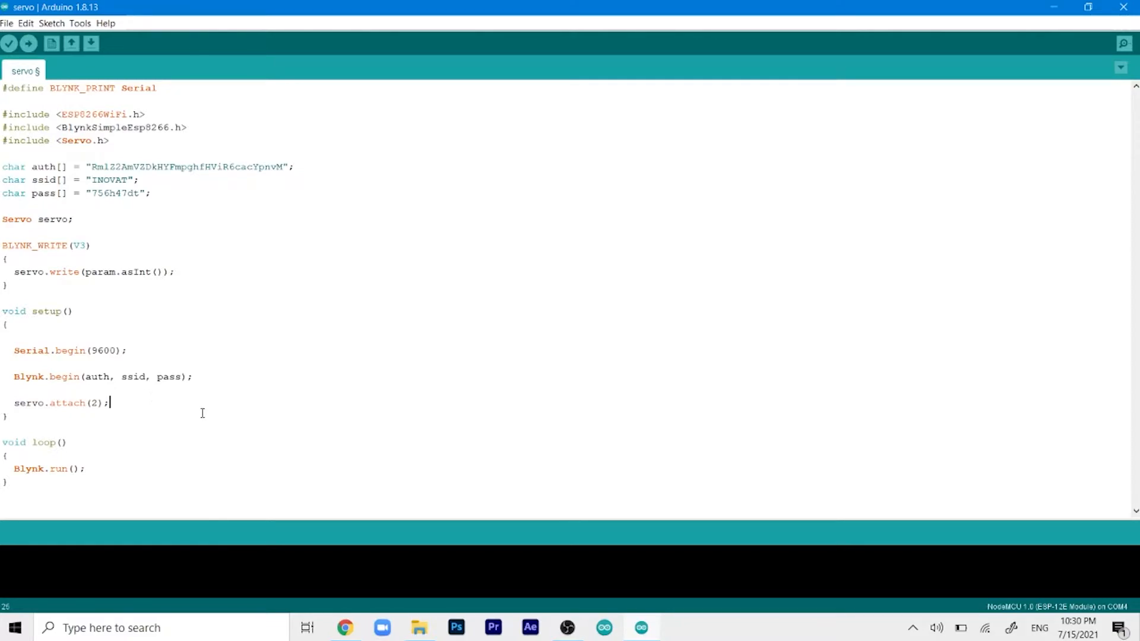
mouse_move(157, 397)
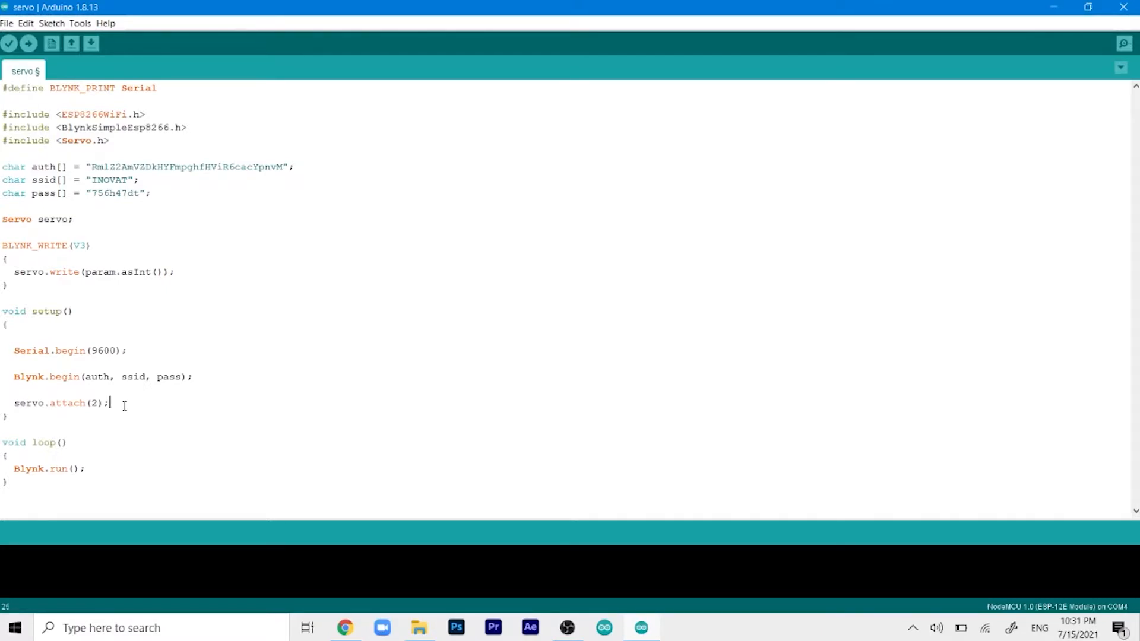
double_click(94, 402)
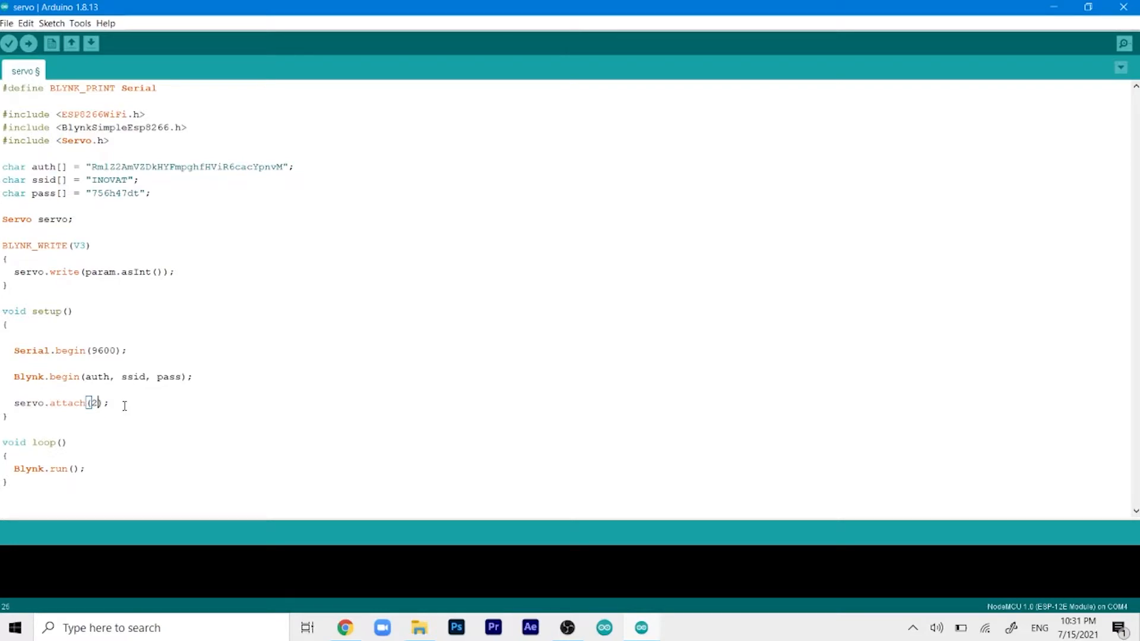
text(,700,2300)
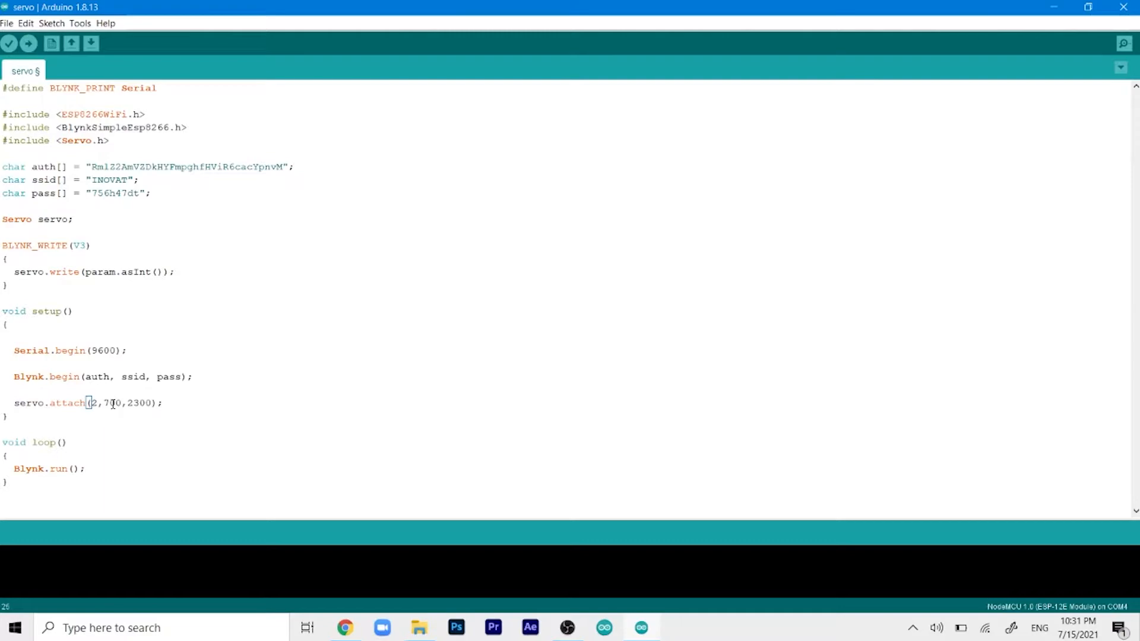
- Append the comment // 1100,5100 to the end of the servo.attach line
click(164, 402)
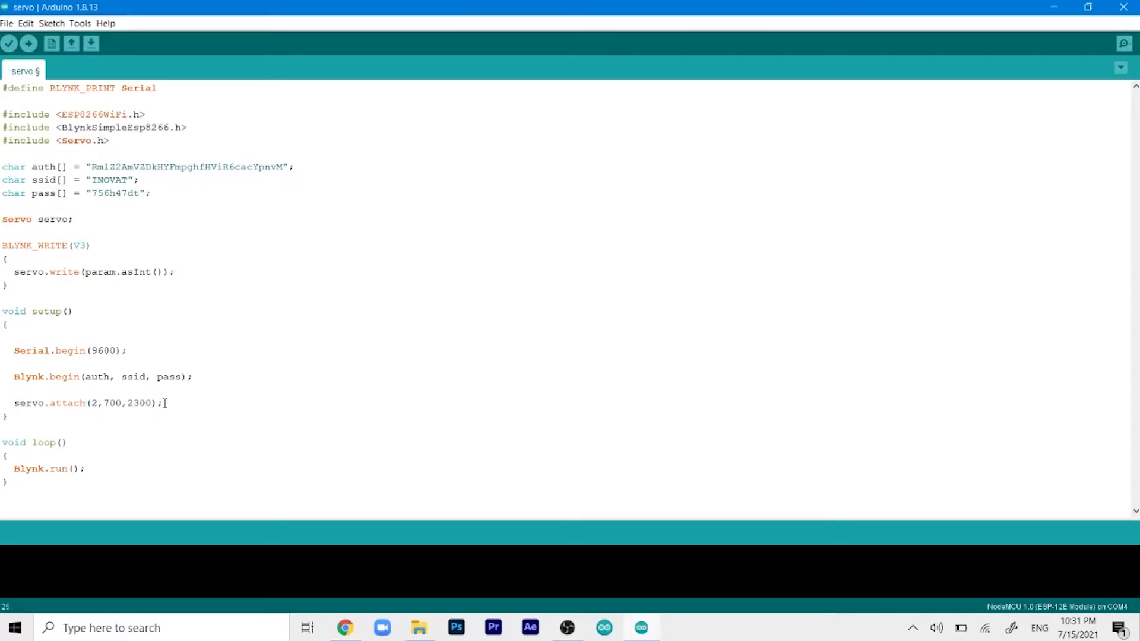
text(// 1100,)
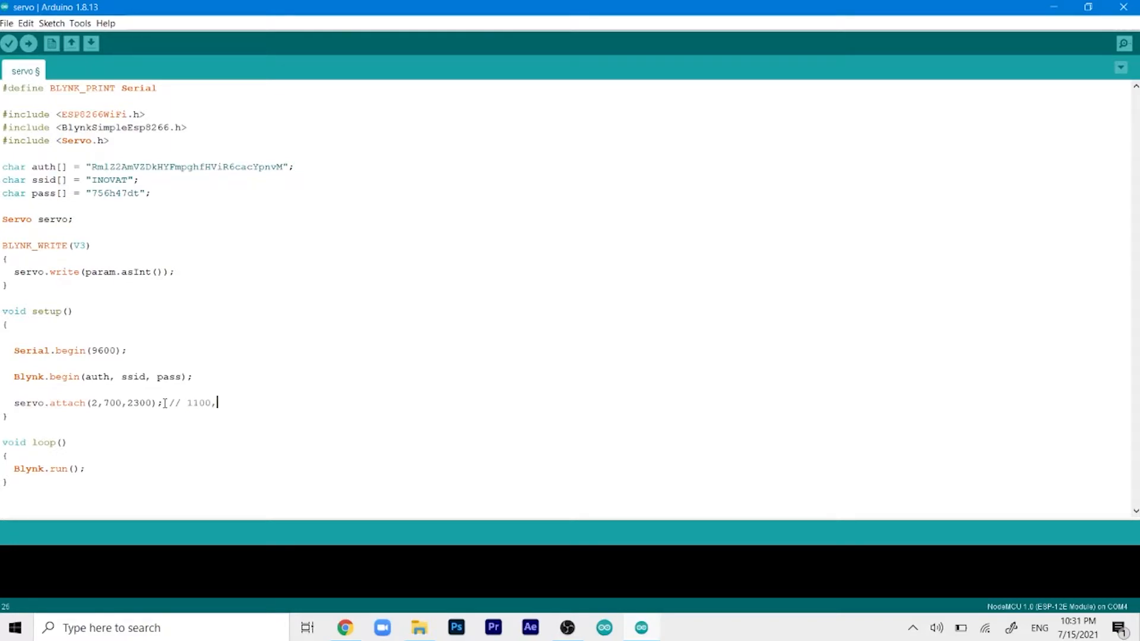
text(5100)
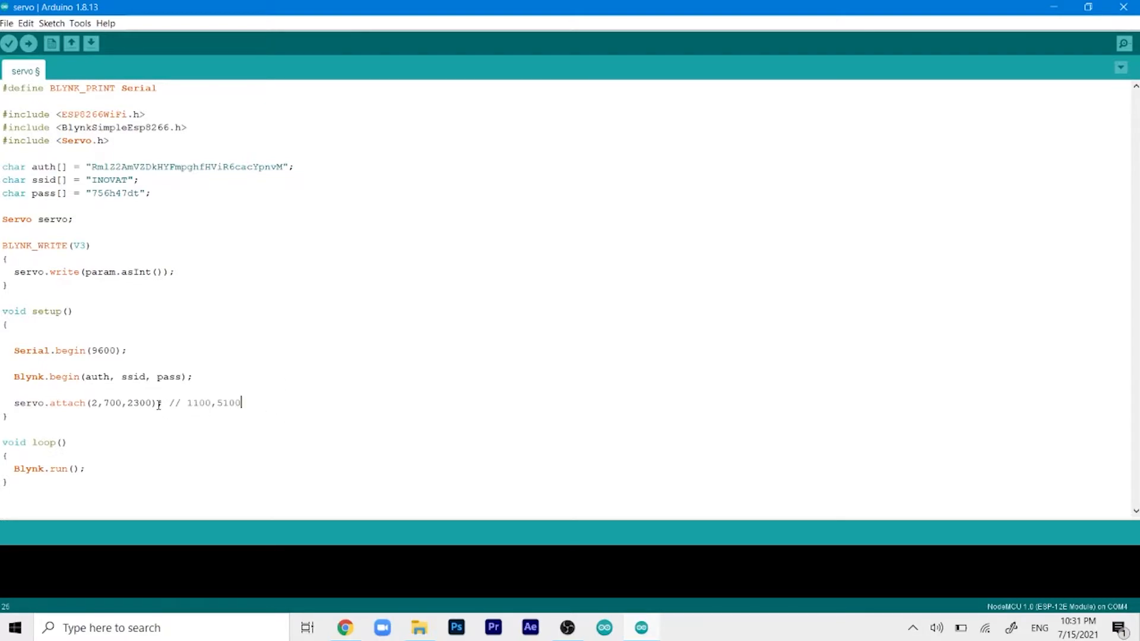
double_click(213, 402)
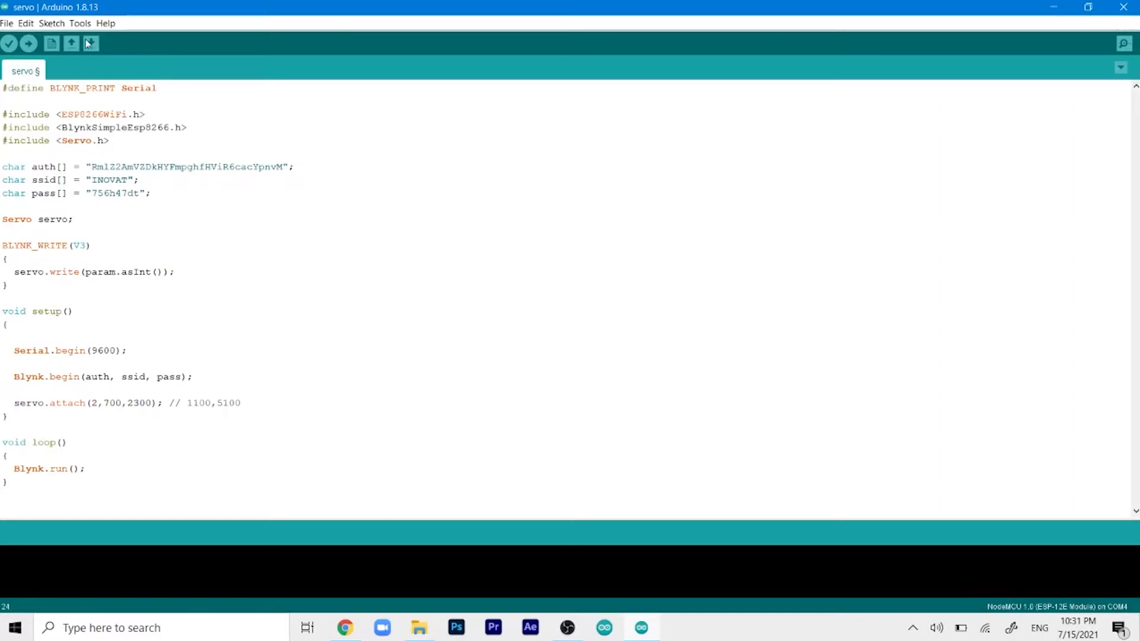
- Set the board to NodeMCU 1.0 (ESP-12E Module) and the upload port to COM4
click(80, 22)
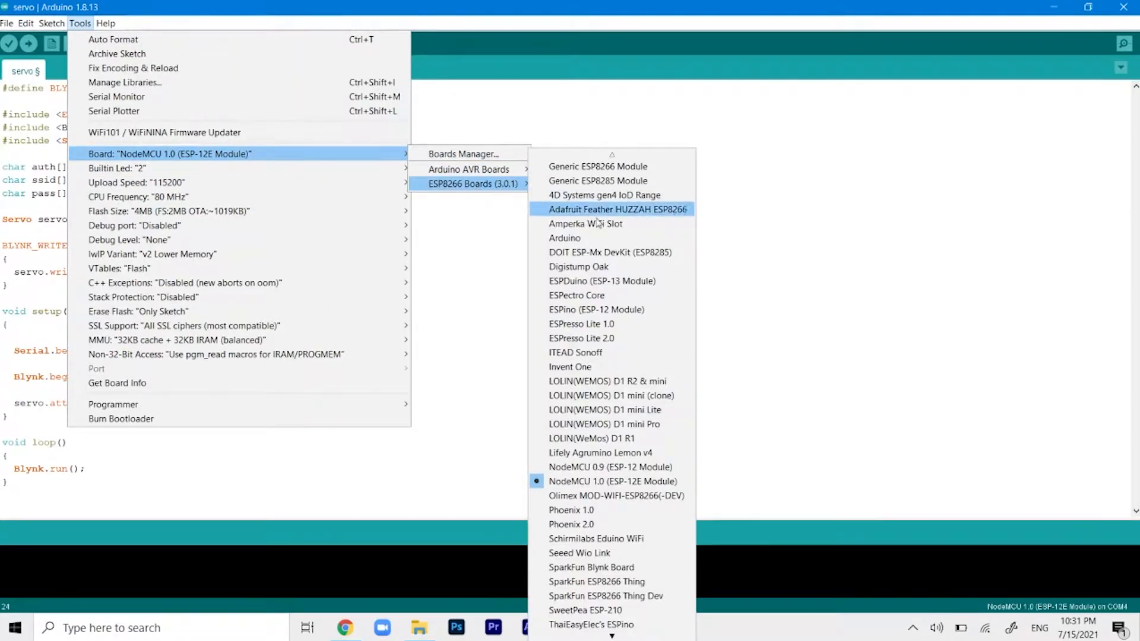
mouse_move(611, 480)
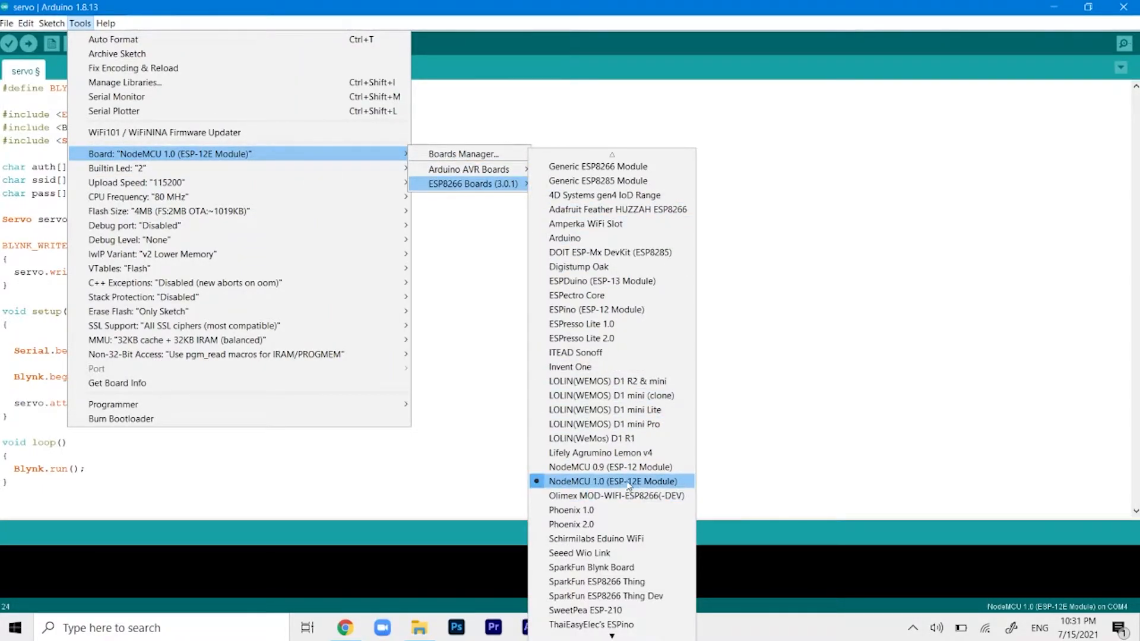
mouse_move(596, 491)
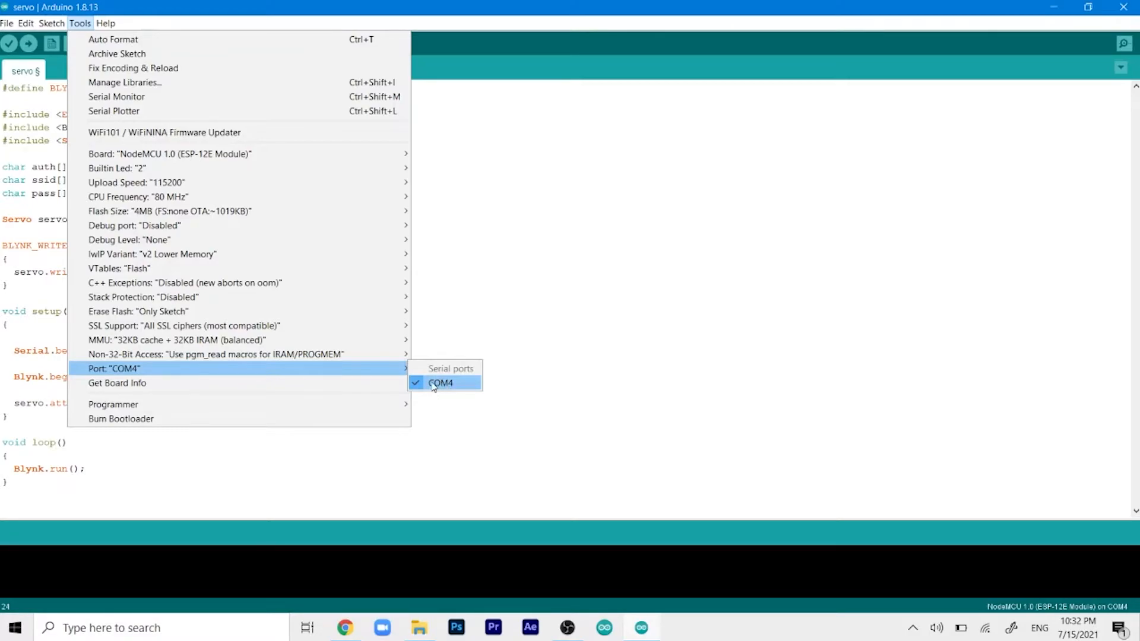
mouse_move(441, 388)
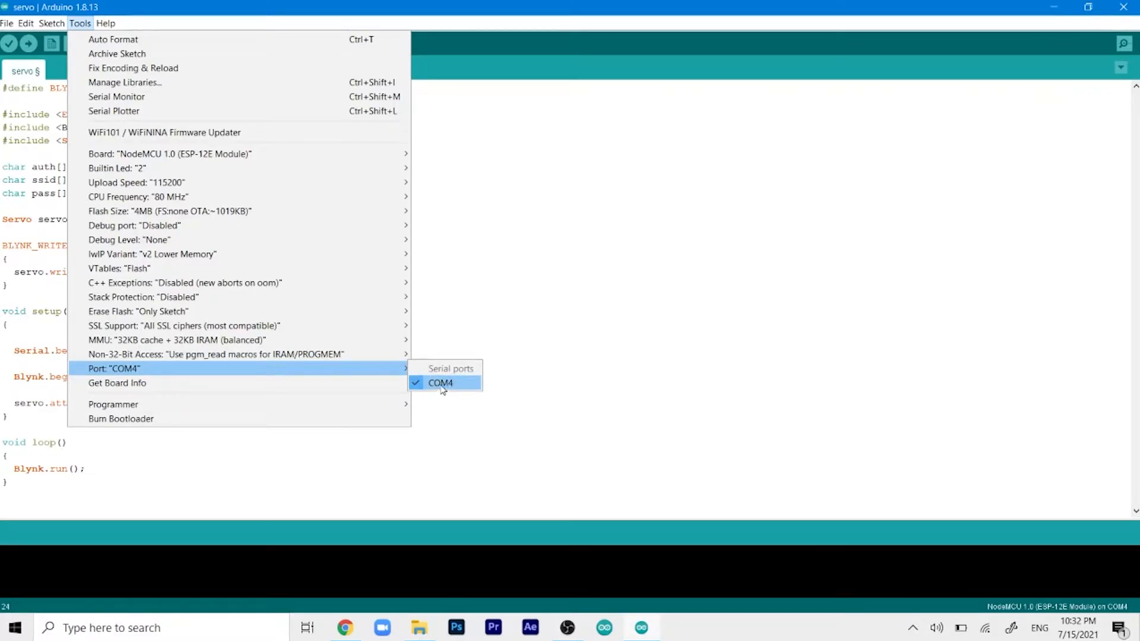
click(439, 382)
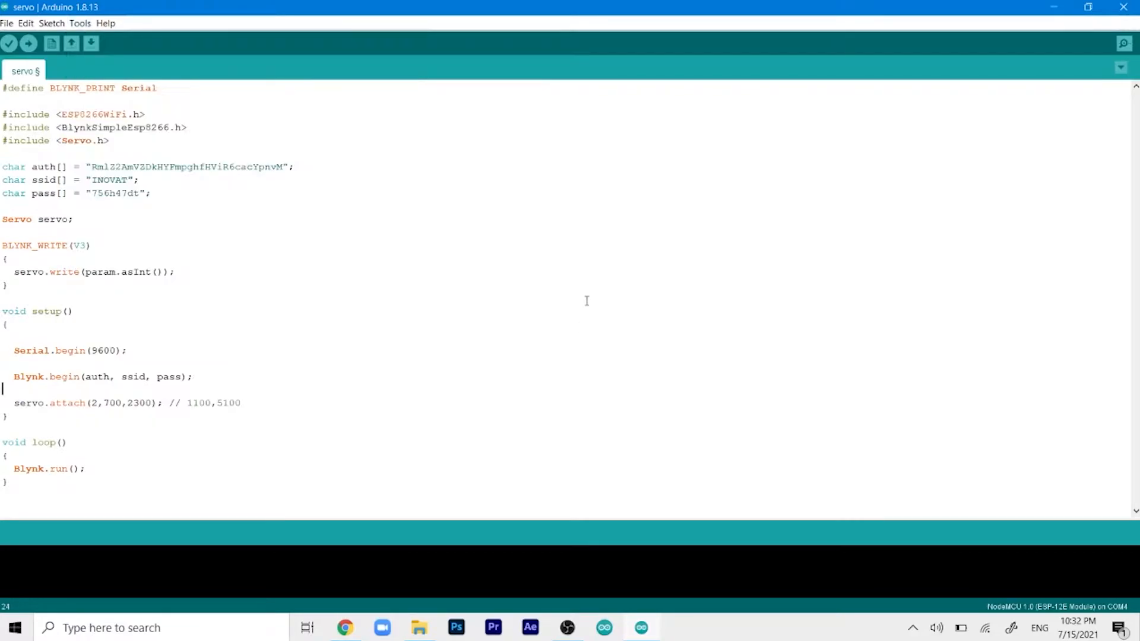
click(80, 23)
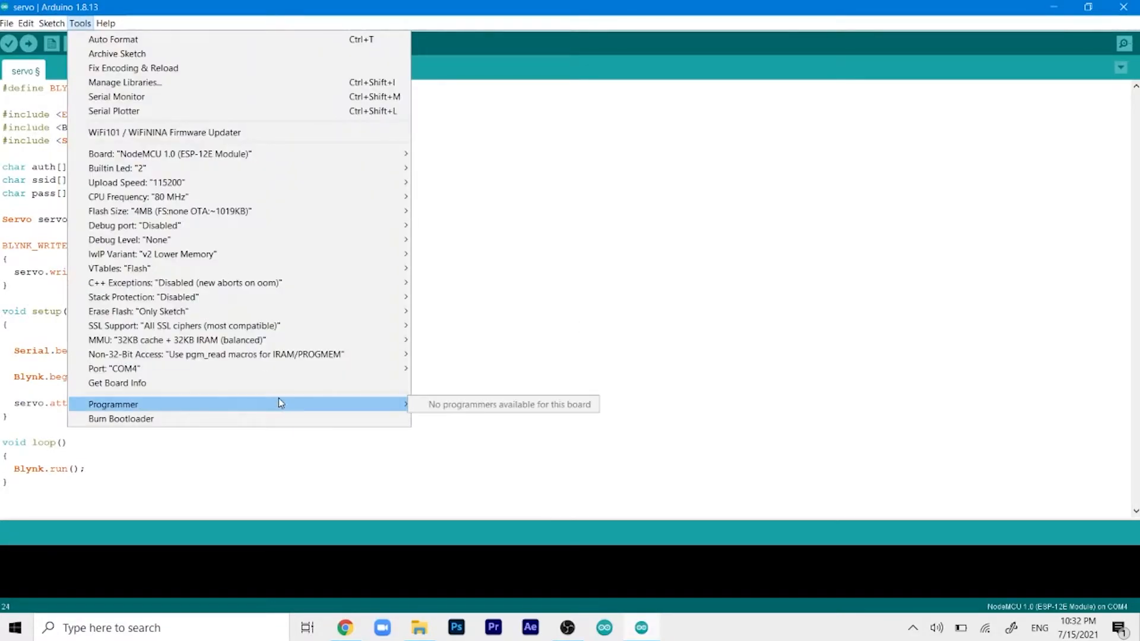
mouse_move(247, 368)
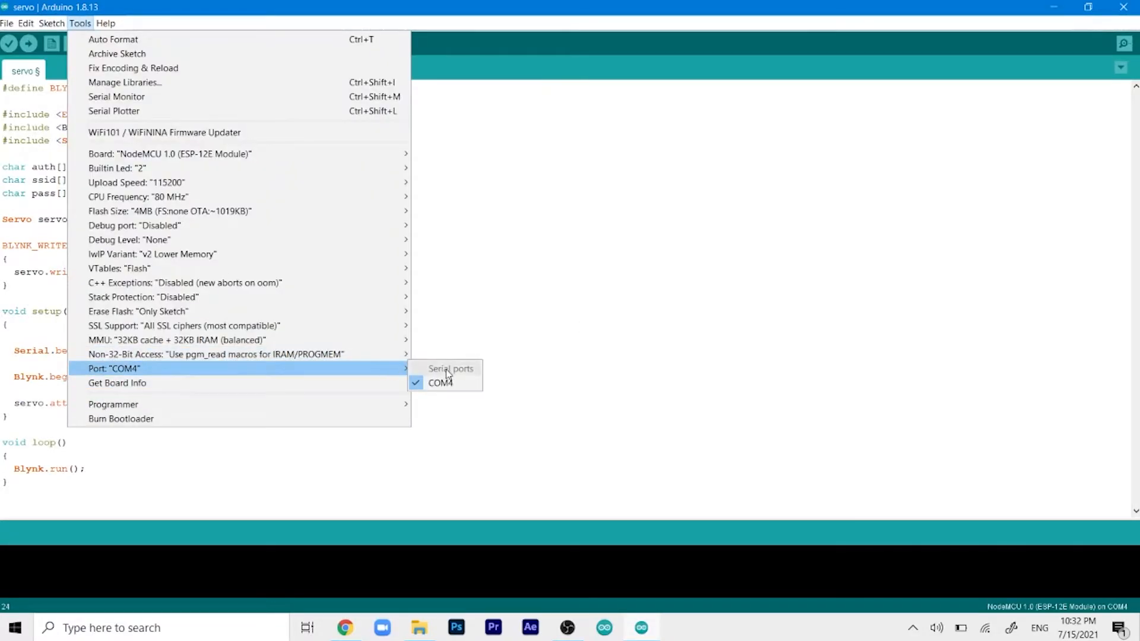
mouse_move(440, 383)
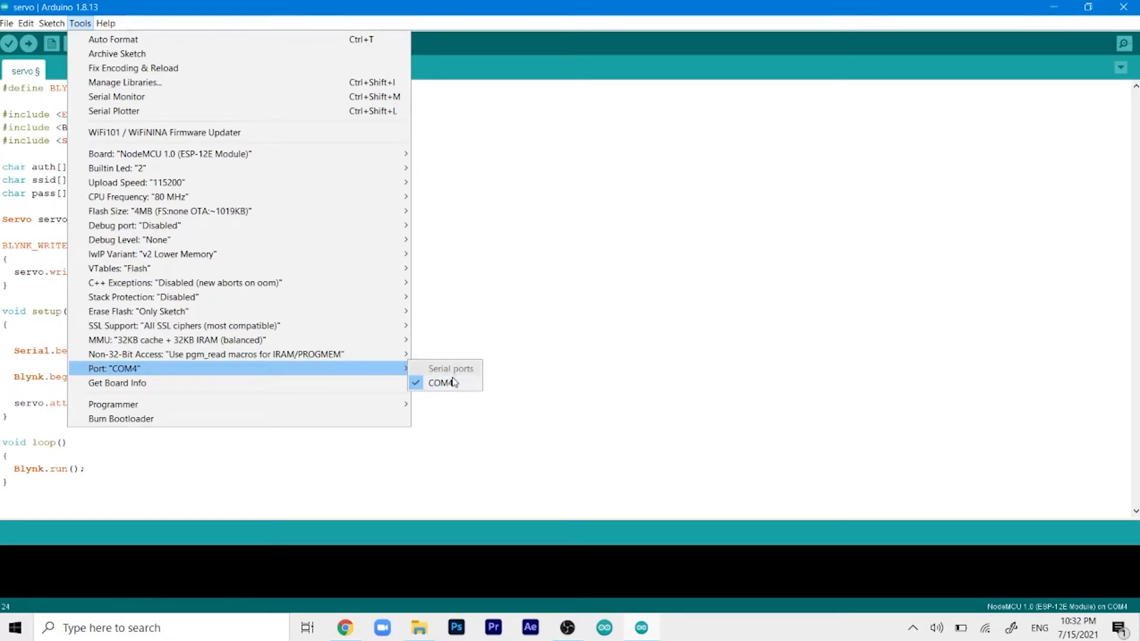
click(441, 383)
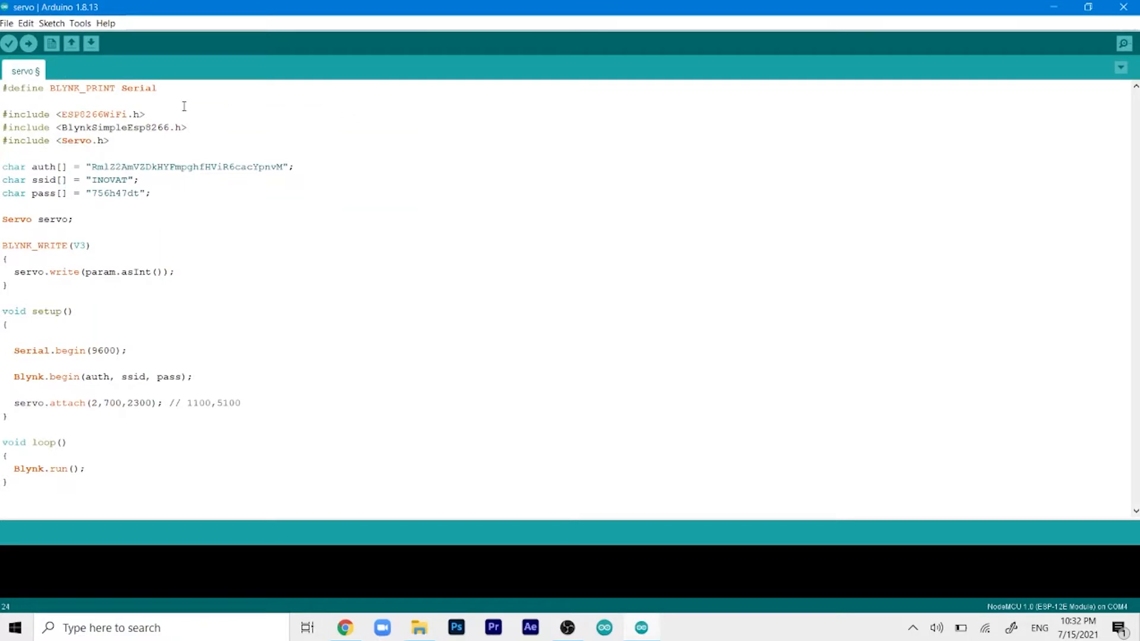